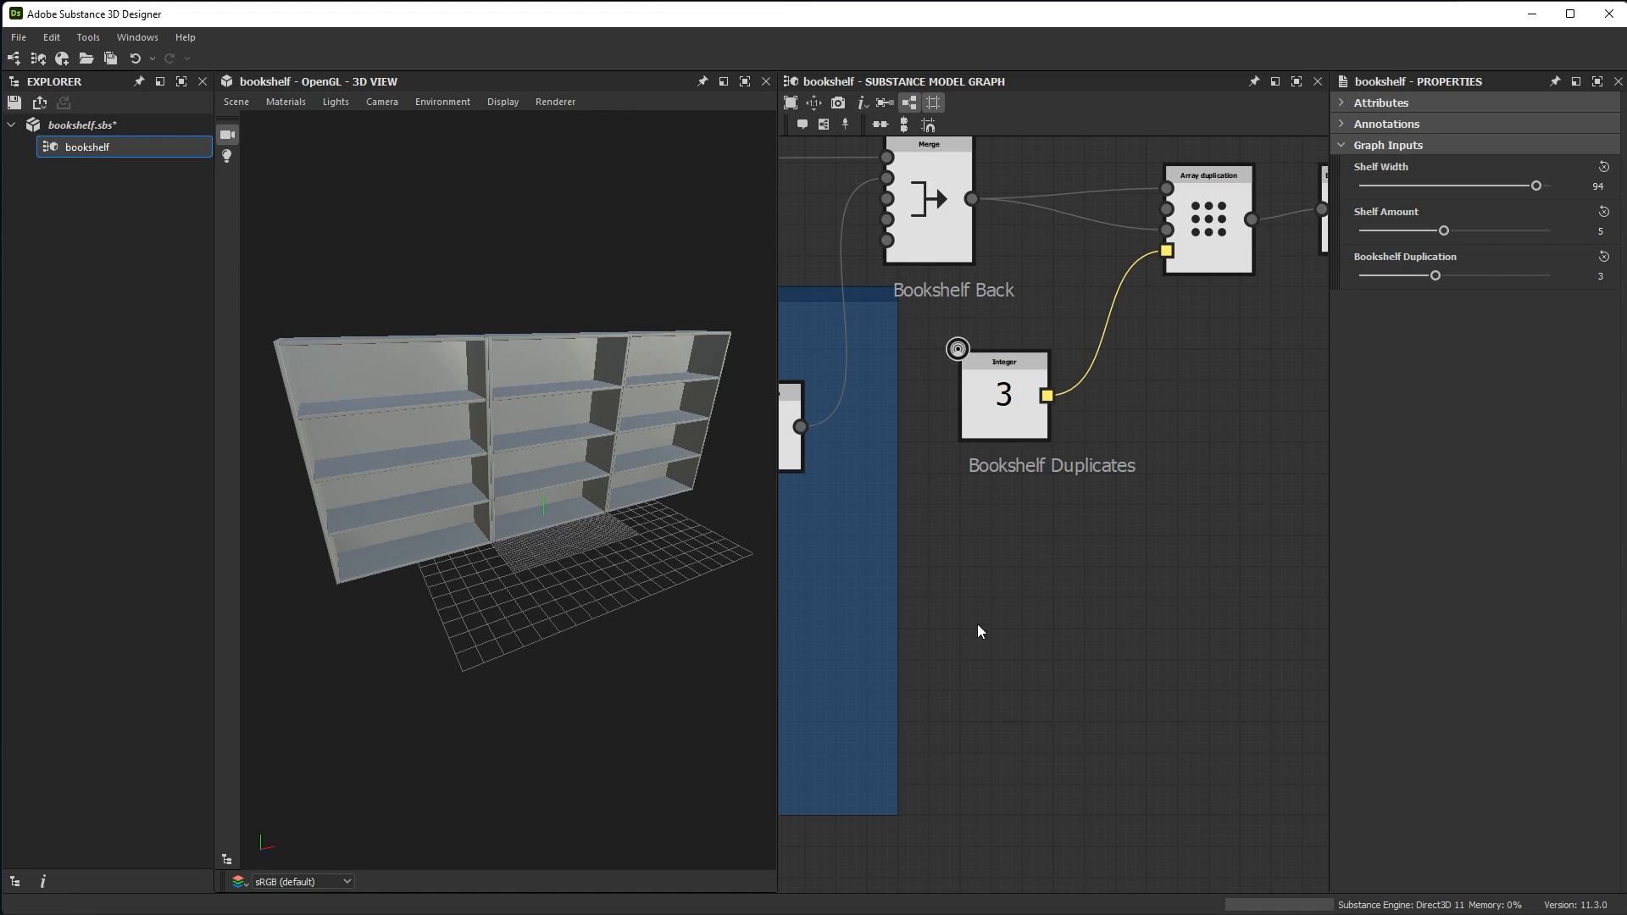
pyautogui.moveTo(265, 288)
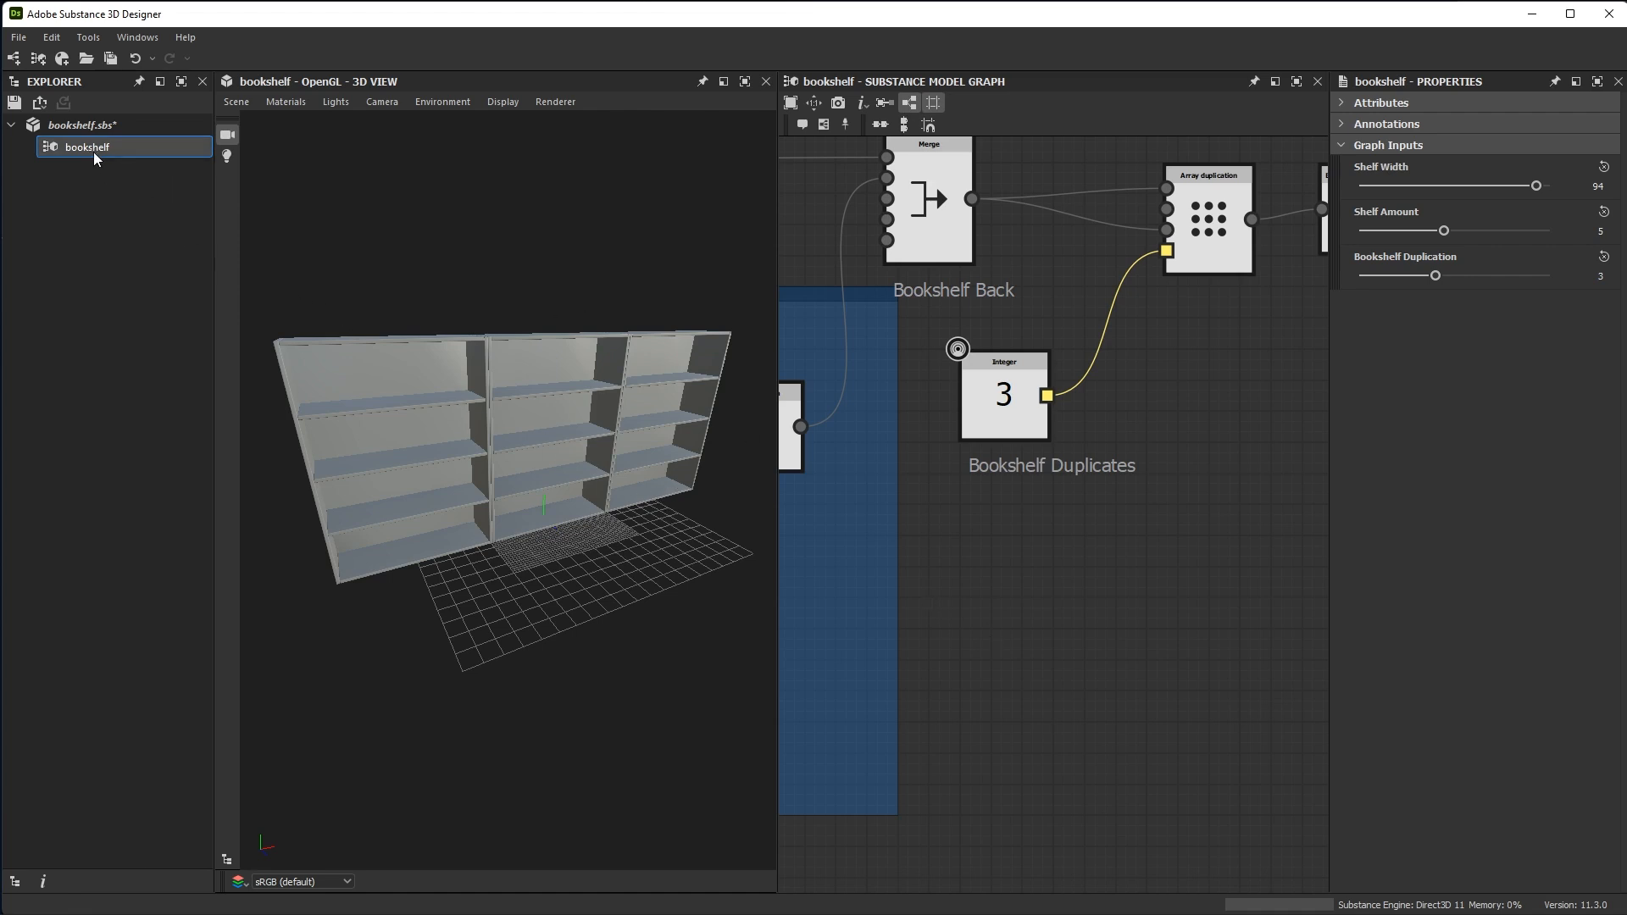
pyautogui.moveTo(97, 156)
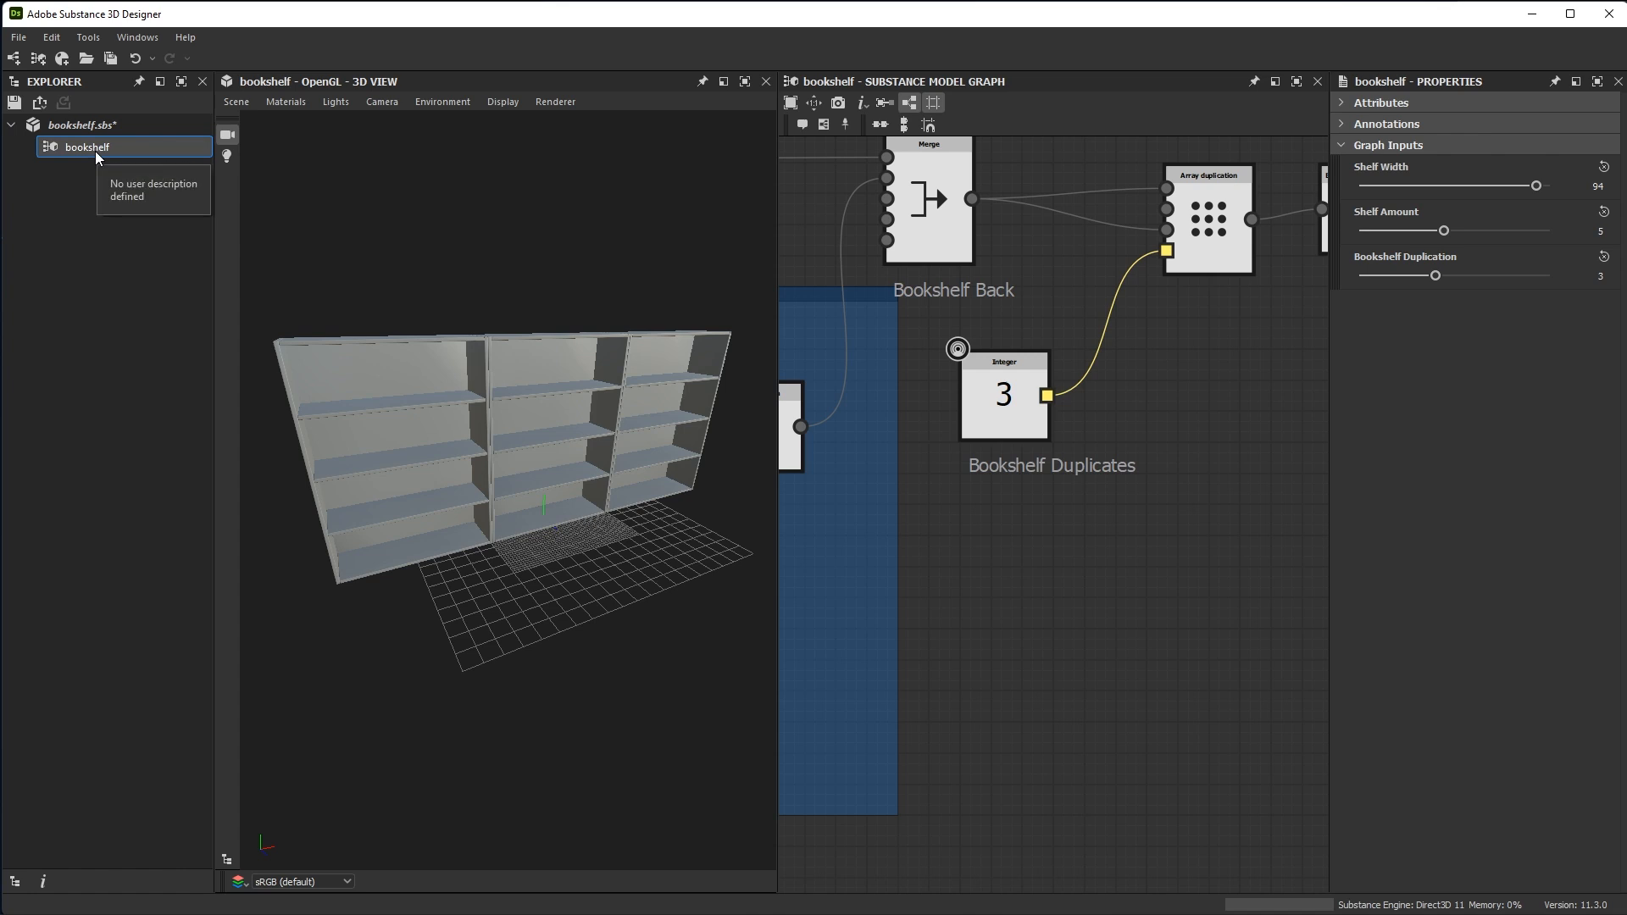
# Open the context menu of the bookshelf graph in the Explorer
pyautogui.rightClick(88, 146)
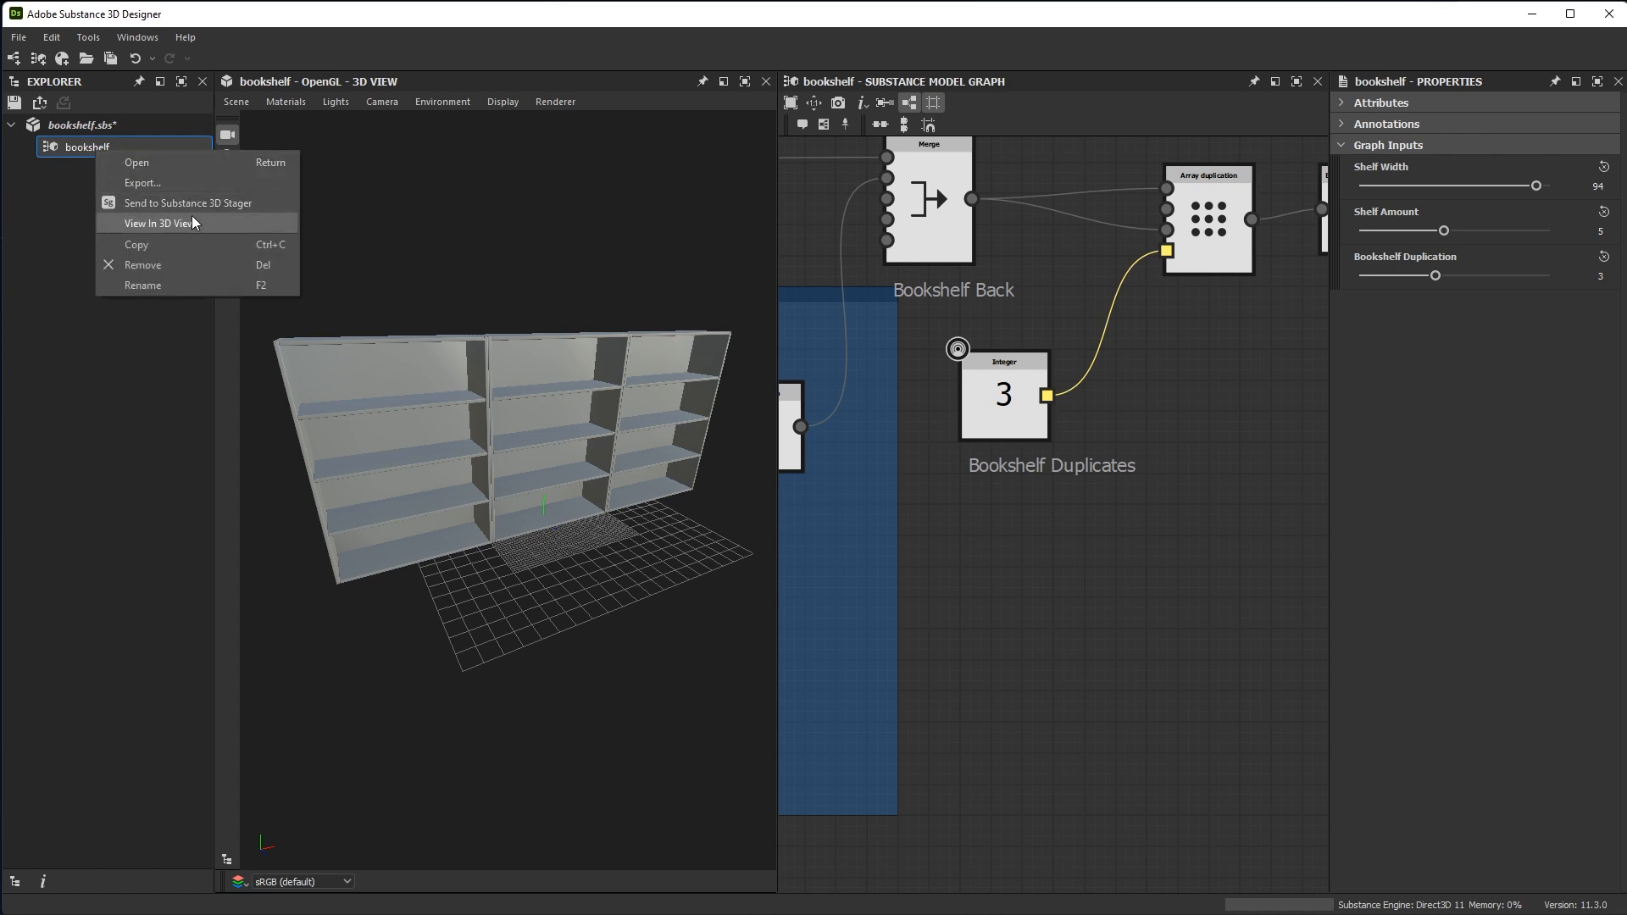
pyautogui.moveTo(197, 183)
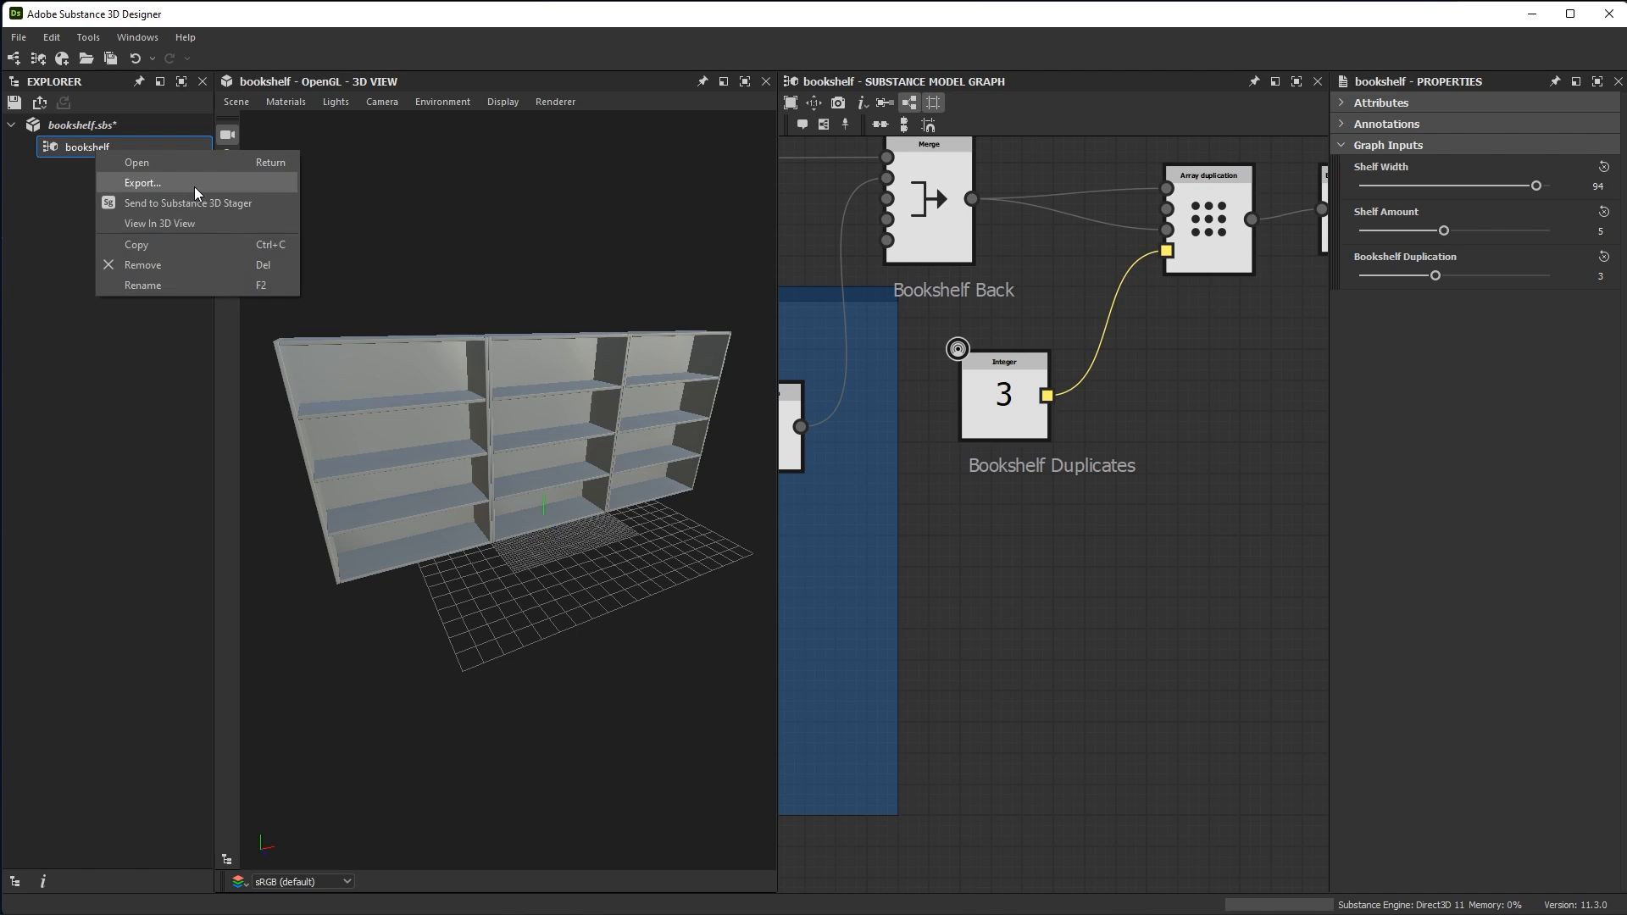
# Export the bookshelf graph as AutoDesk FBX, saving it as bookshelf.fbx
pyautogui.click(143, 183)
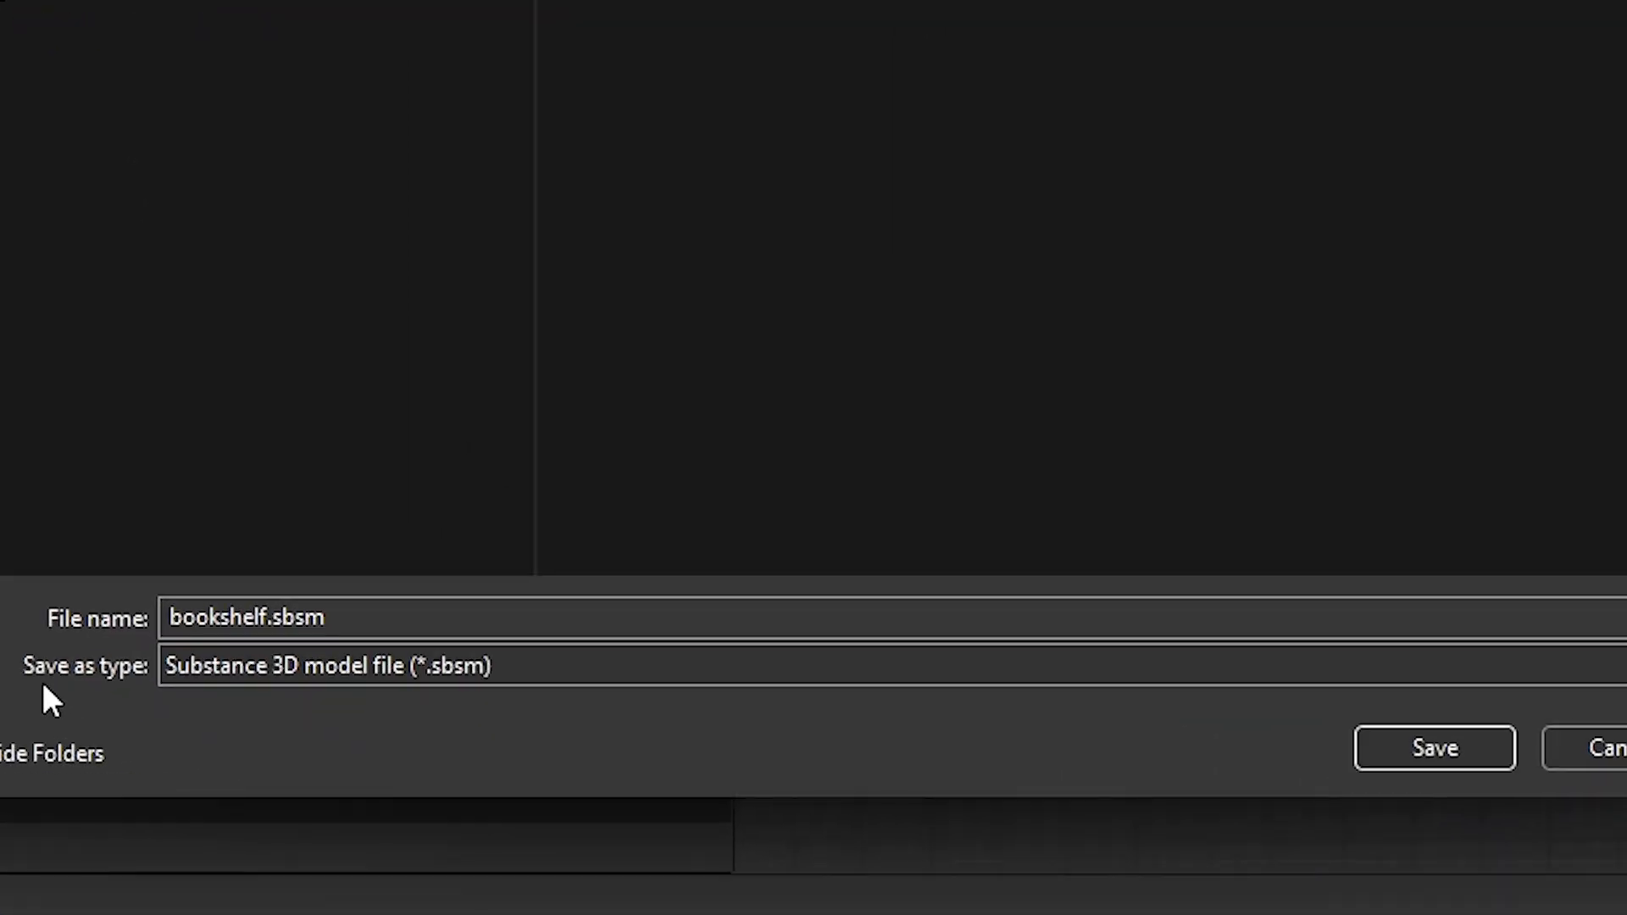
pyautogui.moveTo(135, 695)
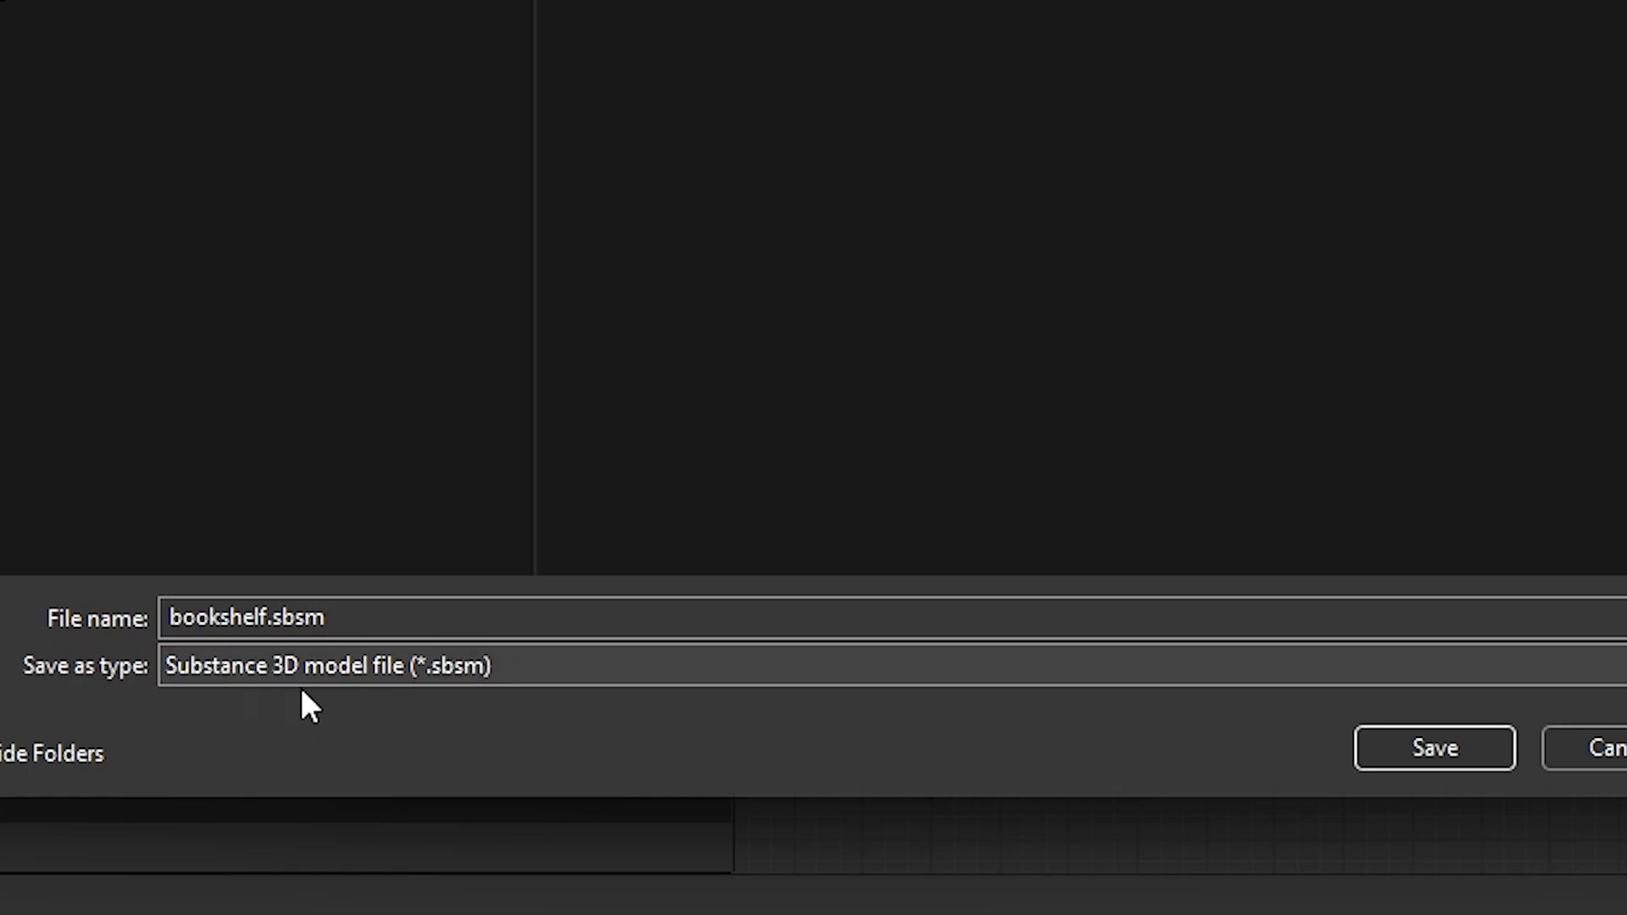
pyautogui.moveTo(456, 695)
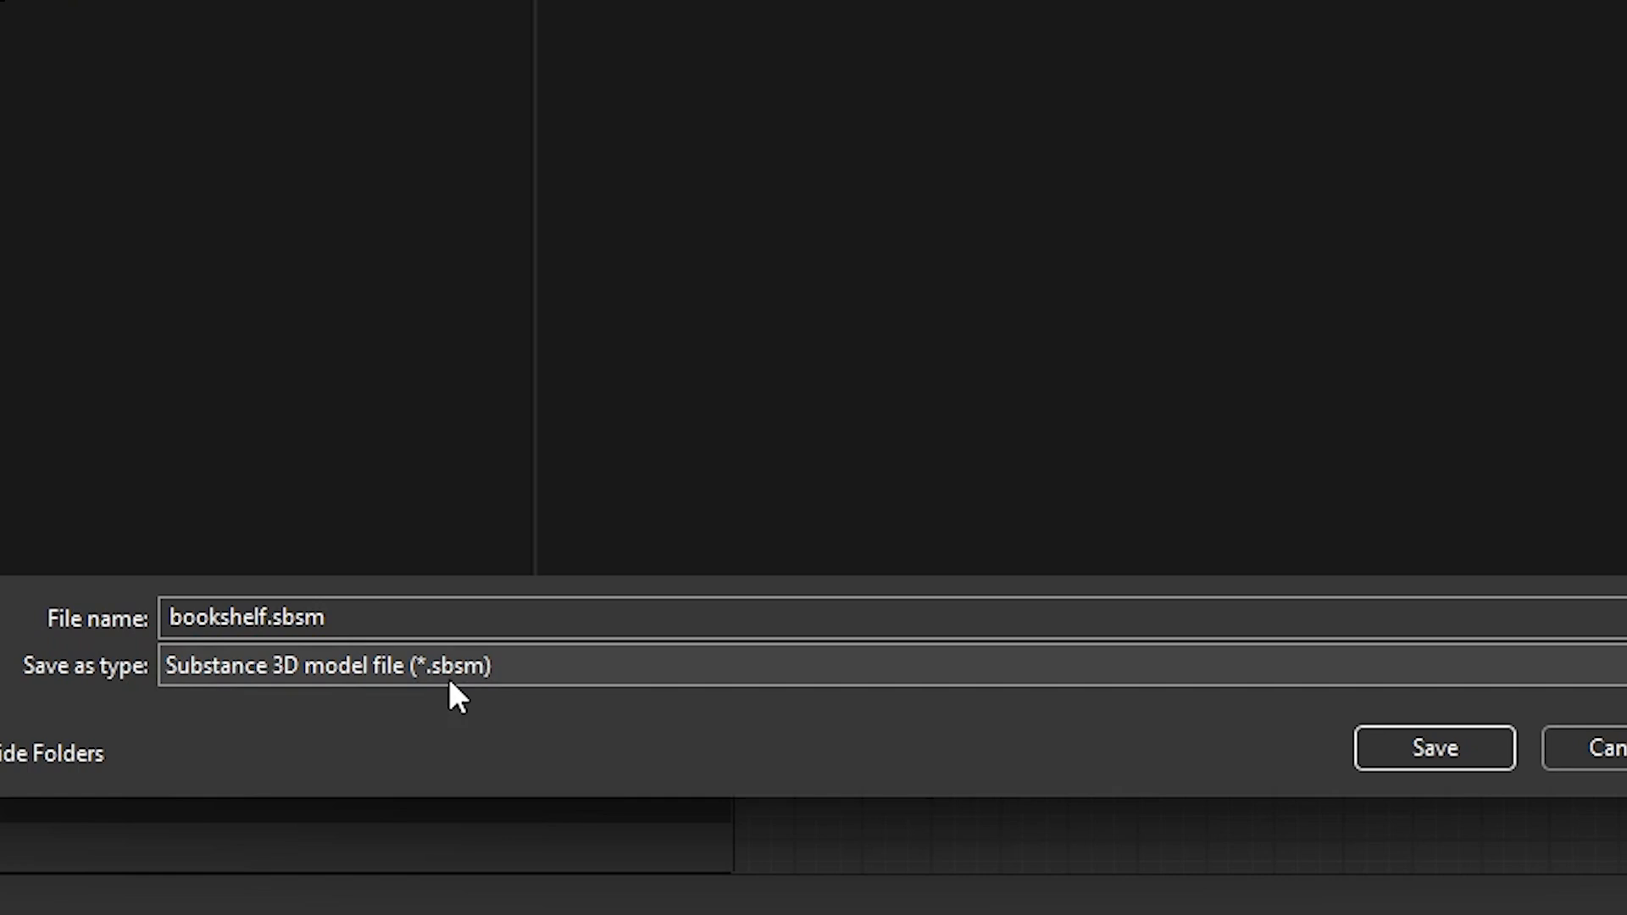
pyautogui.moveTo(579, 680)
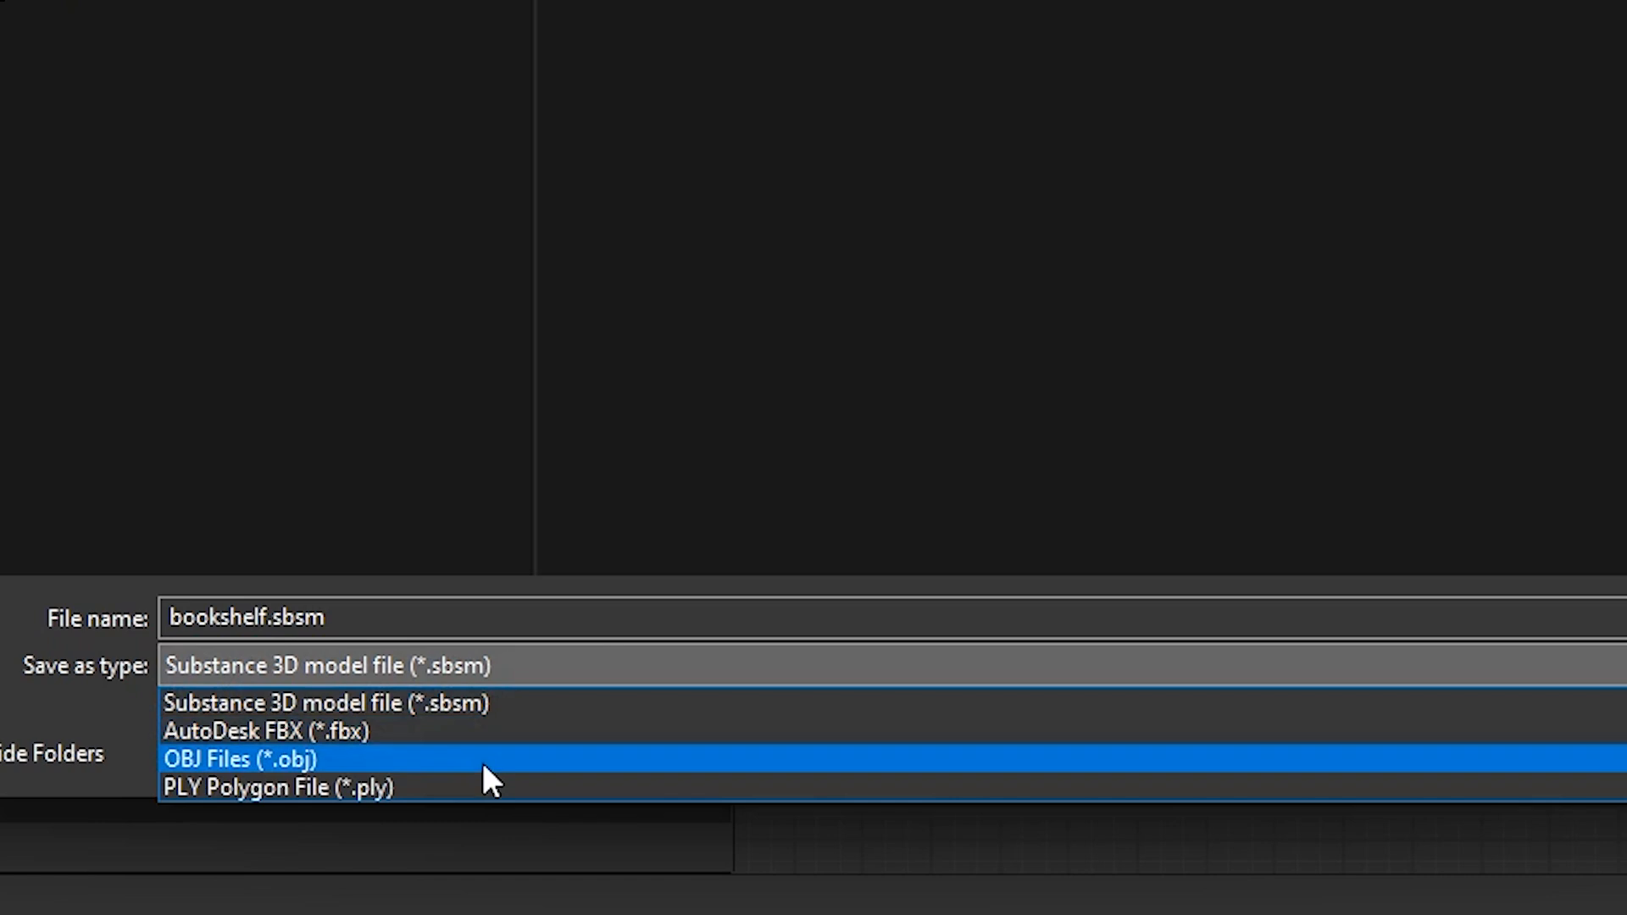
pyautogui.click(263, 731)
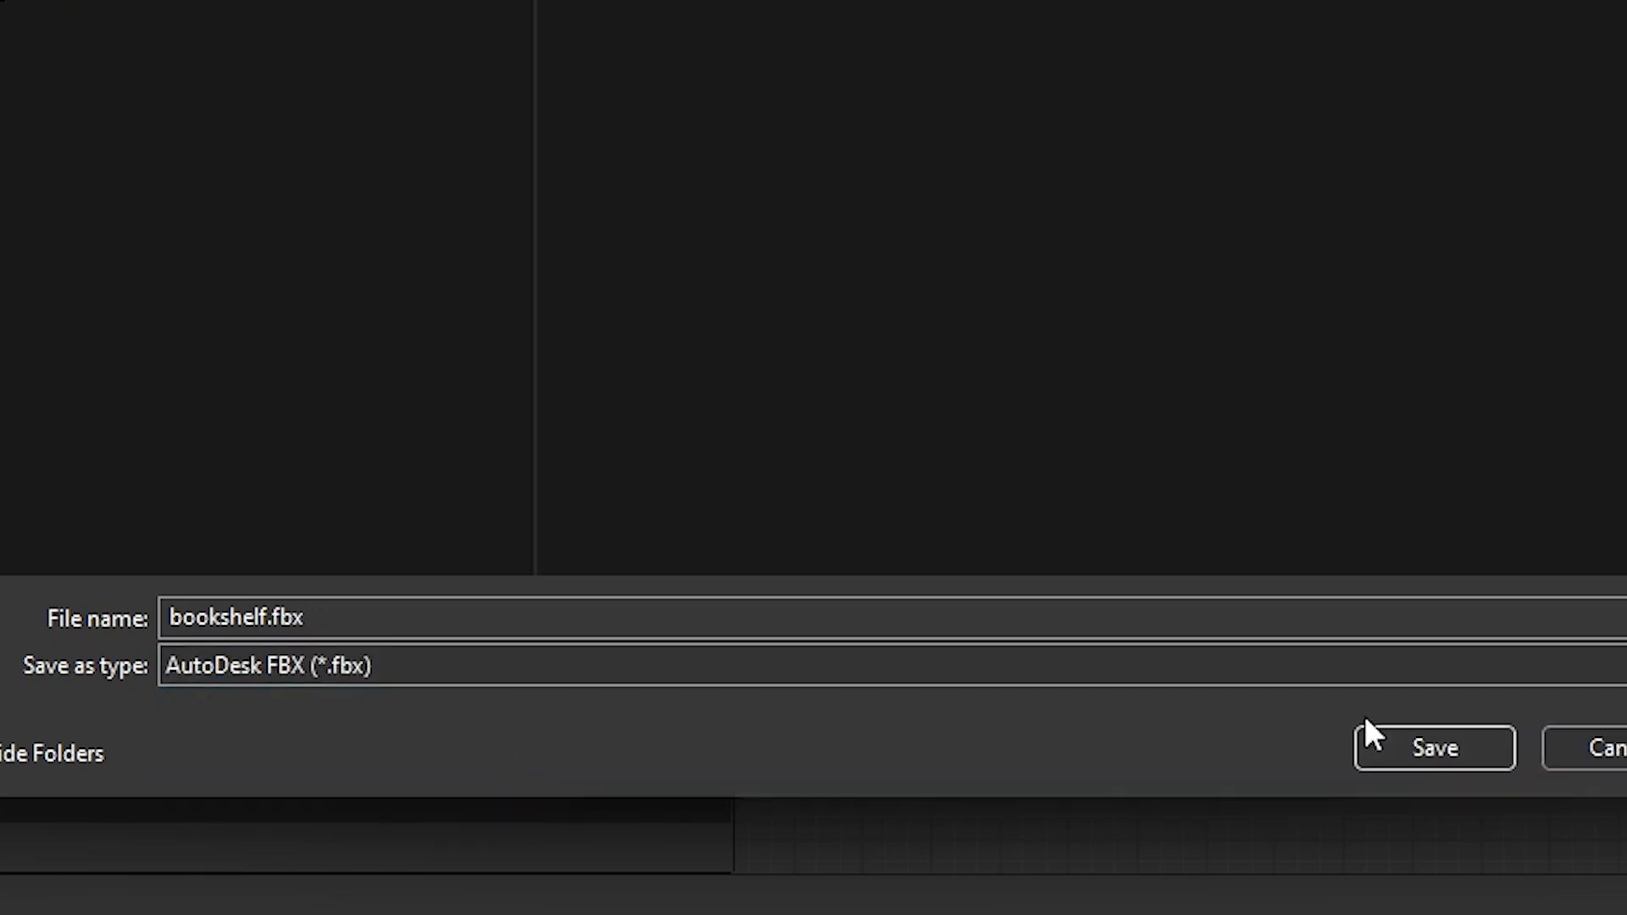
pyautogui.click(1433, 748)
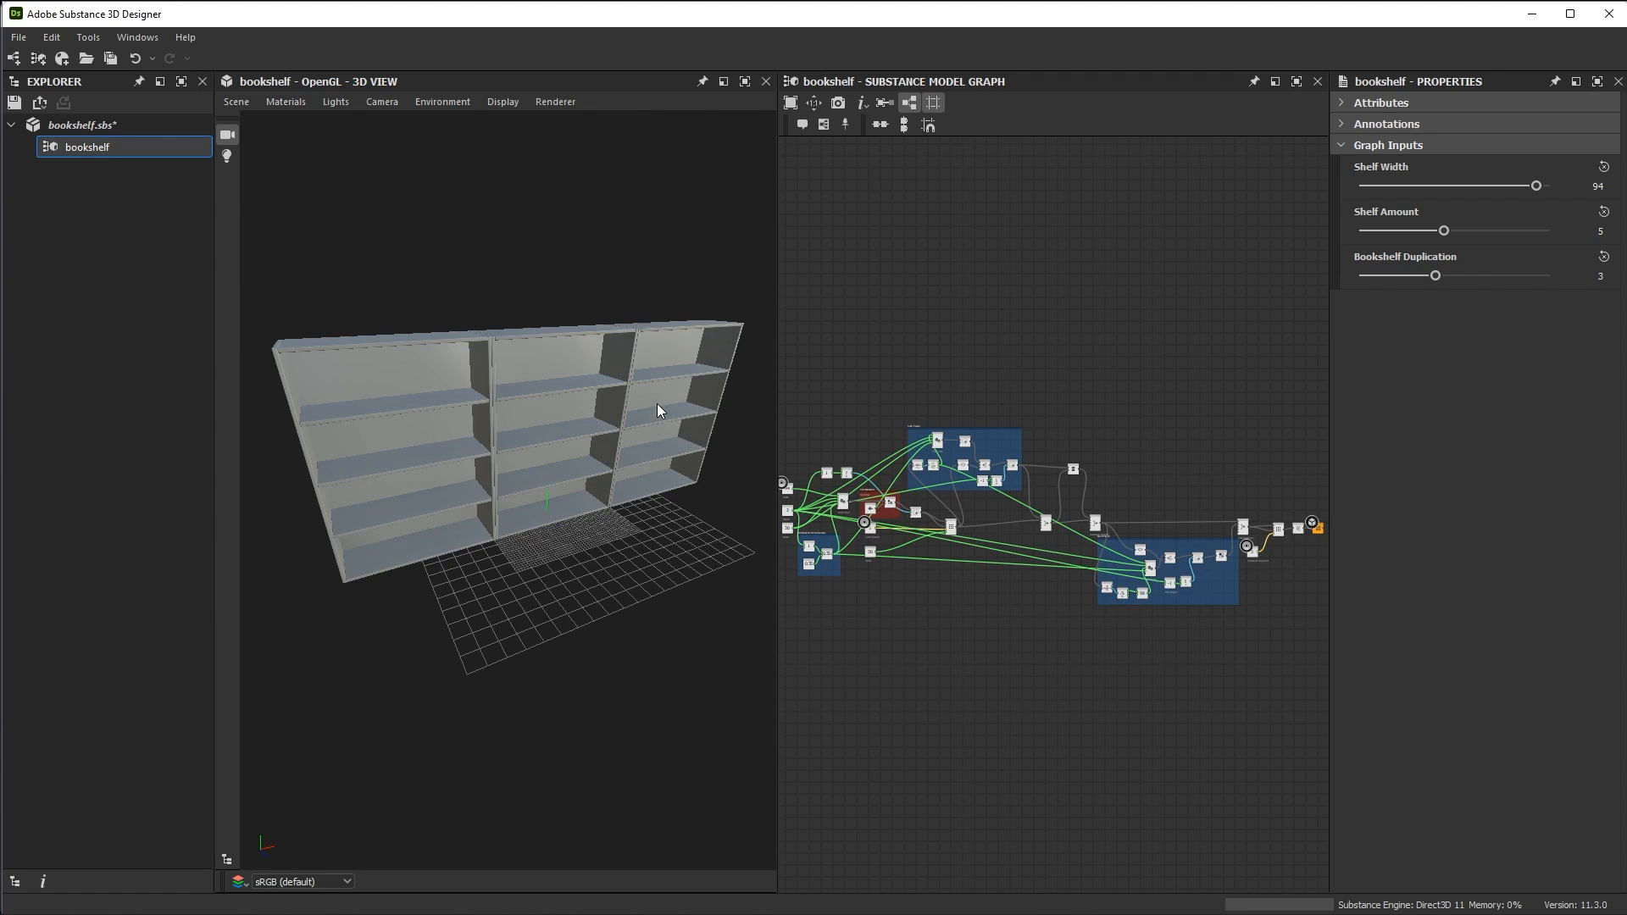
pyautogui.moveTo(342, 342)
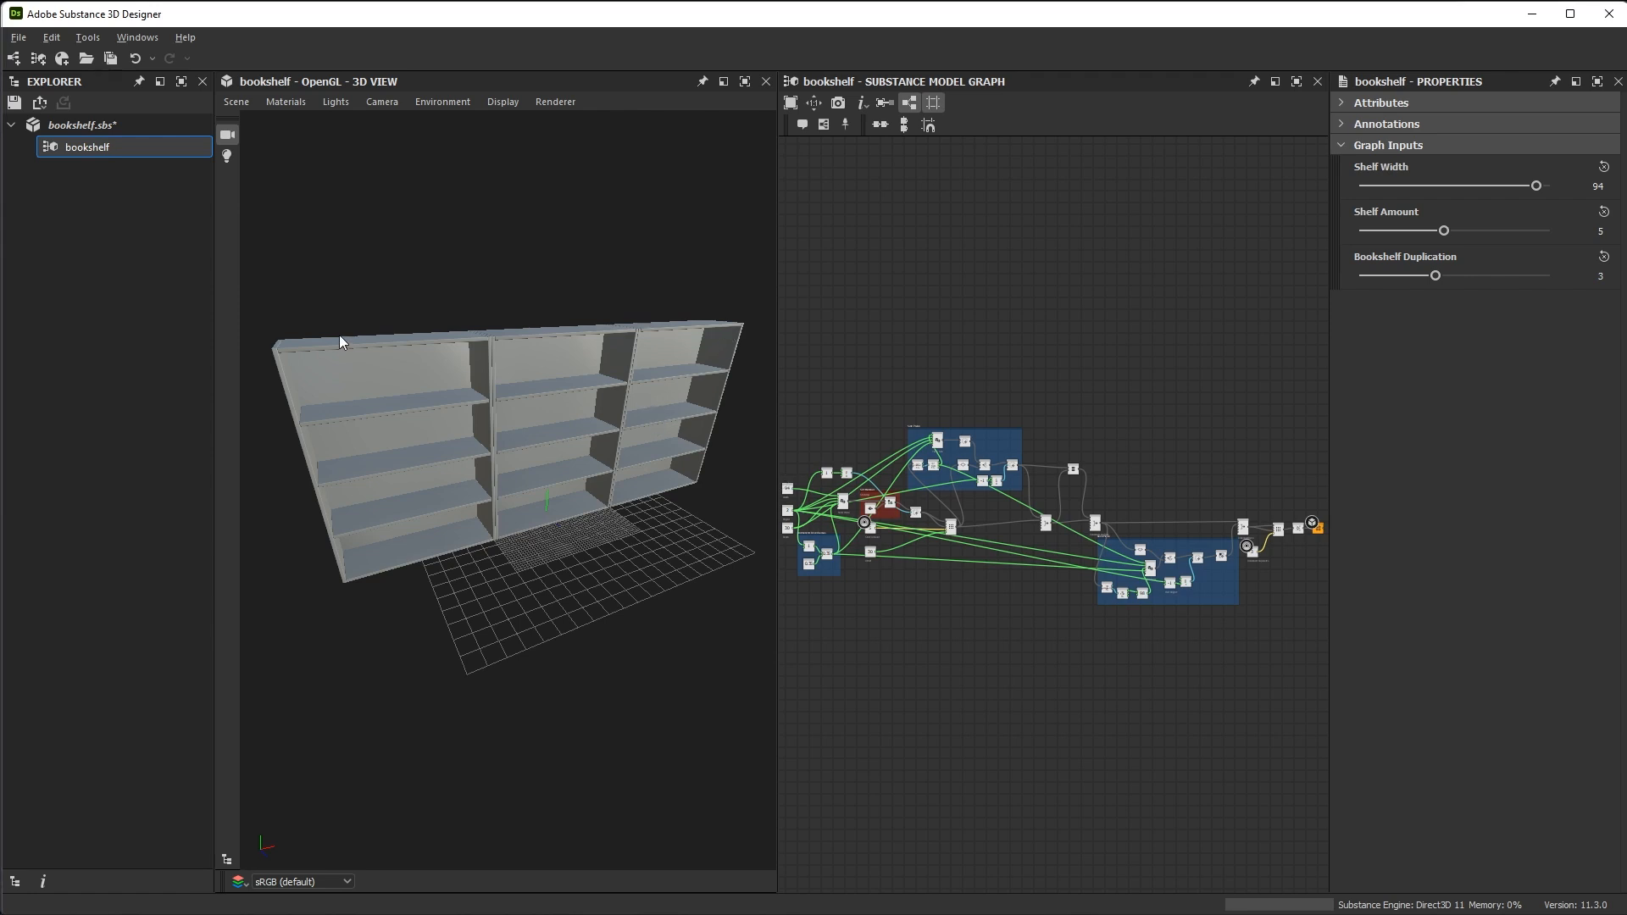
# Open the bookshelf graph's context menu to send it to Substance 3D Stager
pyautogui.rightClick(88, 146)
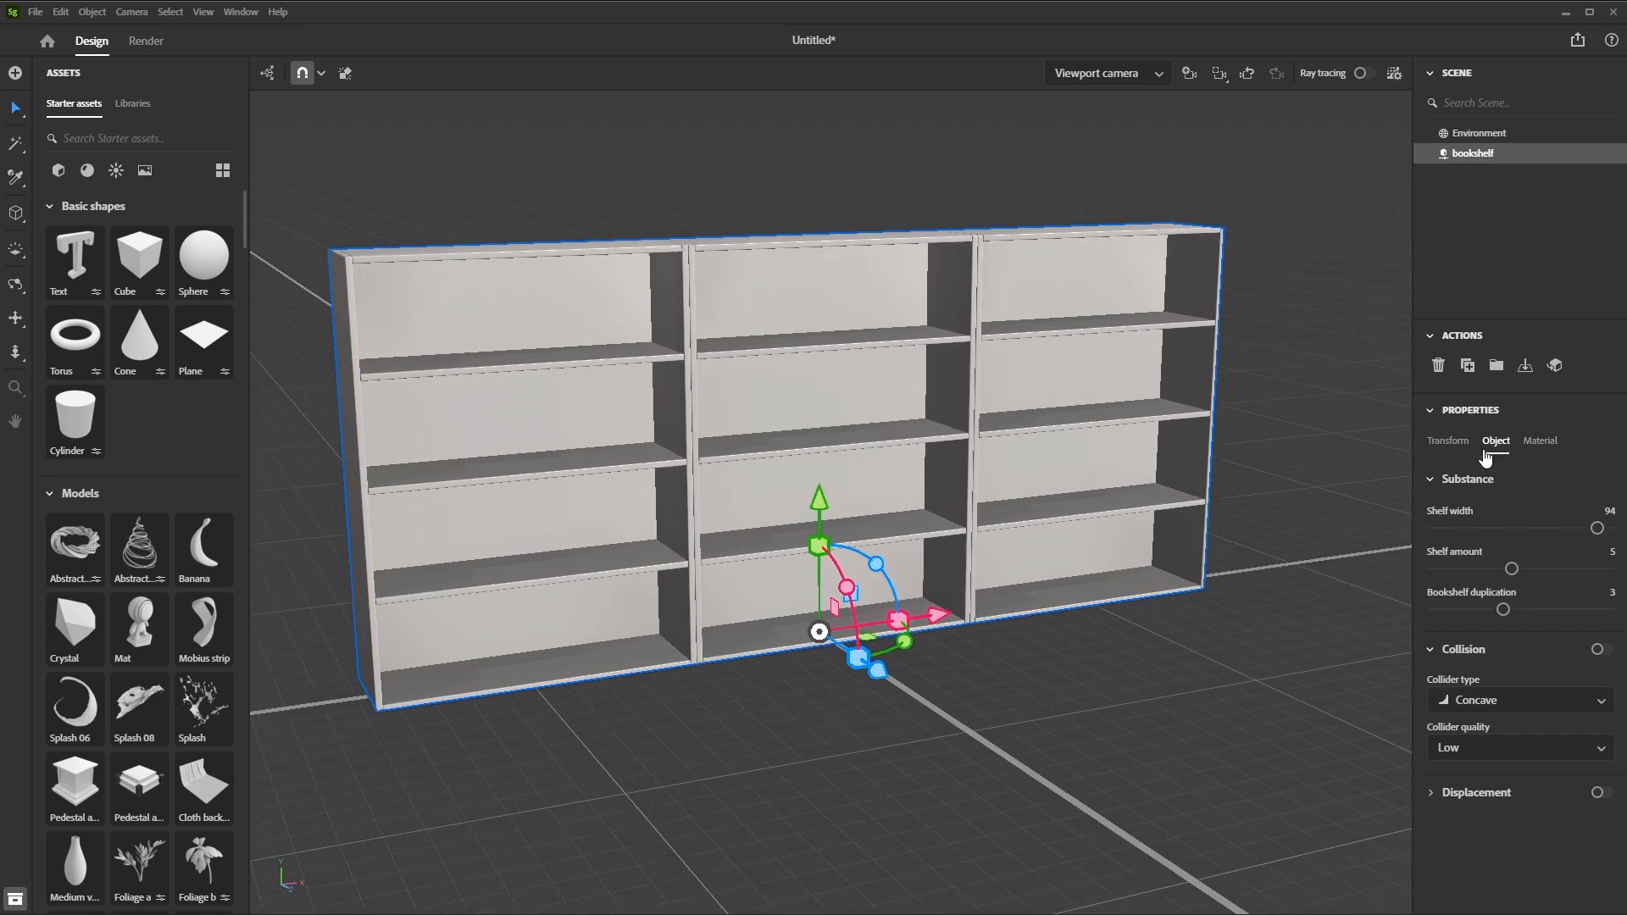
pyautogui.moveTo(1487, 507)
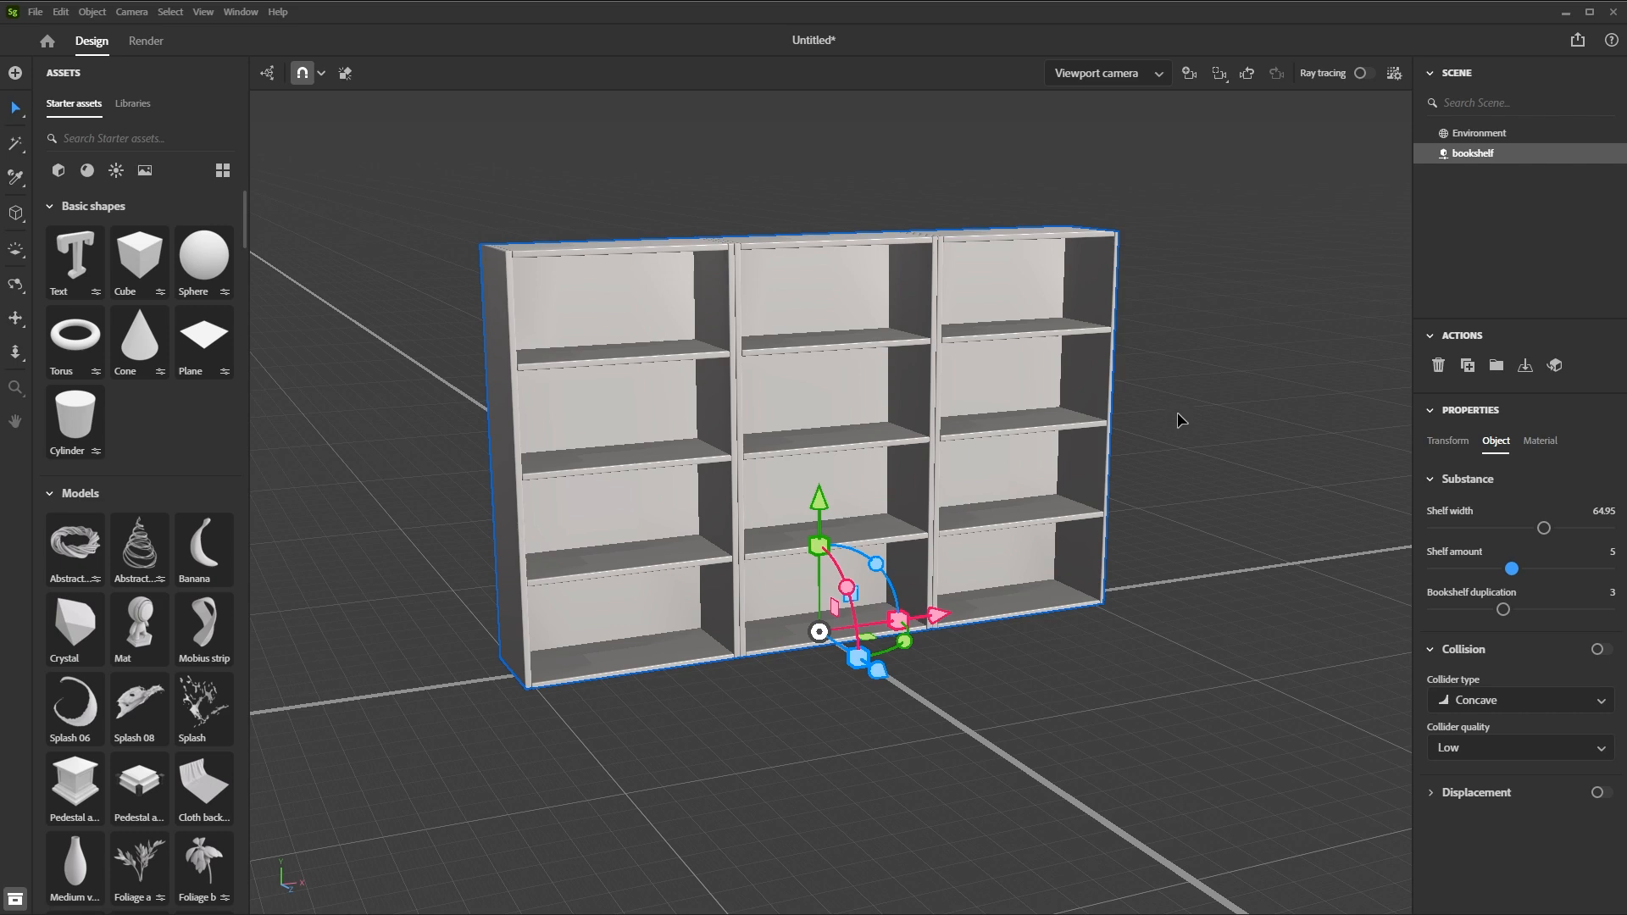
# Deselect the bookshelf after lowering its shelf width to about 65
pyautogui.click(1476, 133)
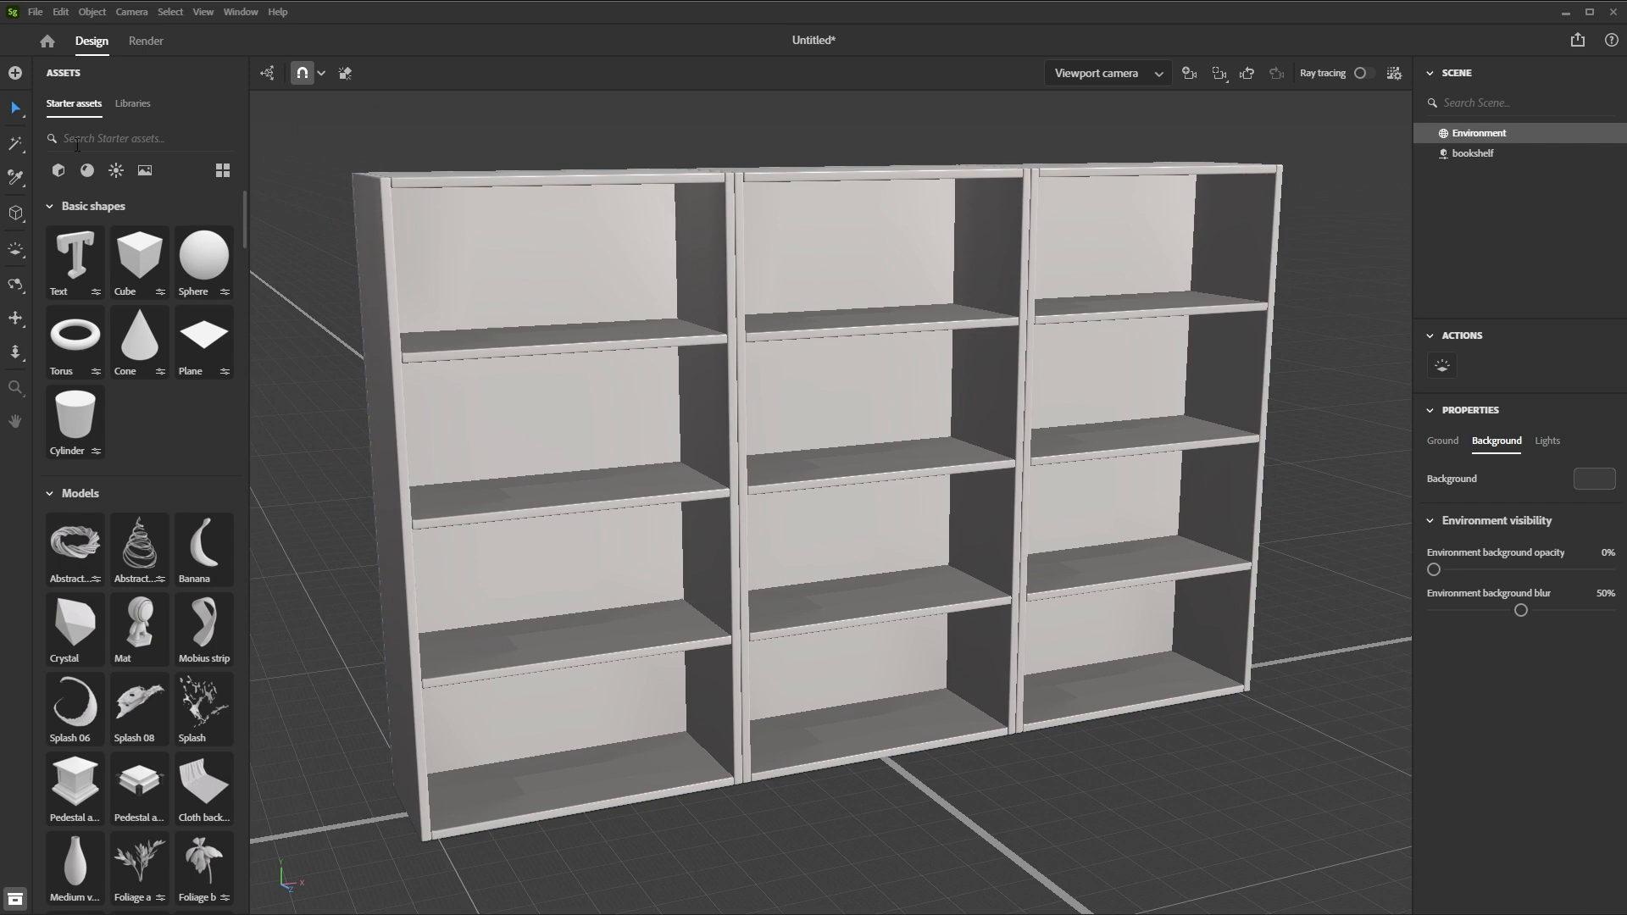
# Search materials for 'wood', apply Oak wood to the bookshelf, and clear the search
pyautogui.click(86, 170)
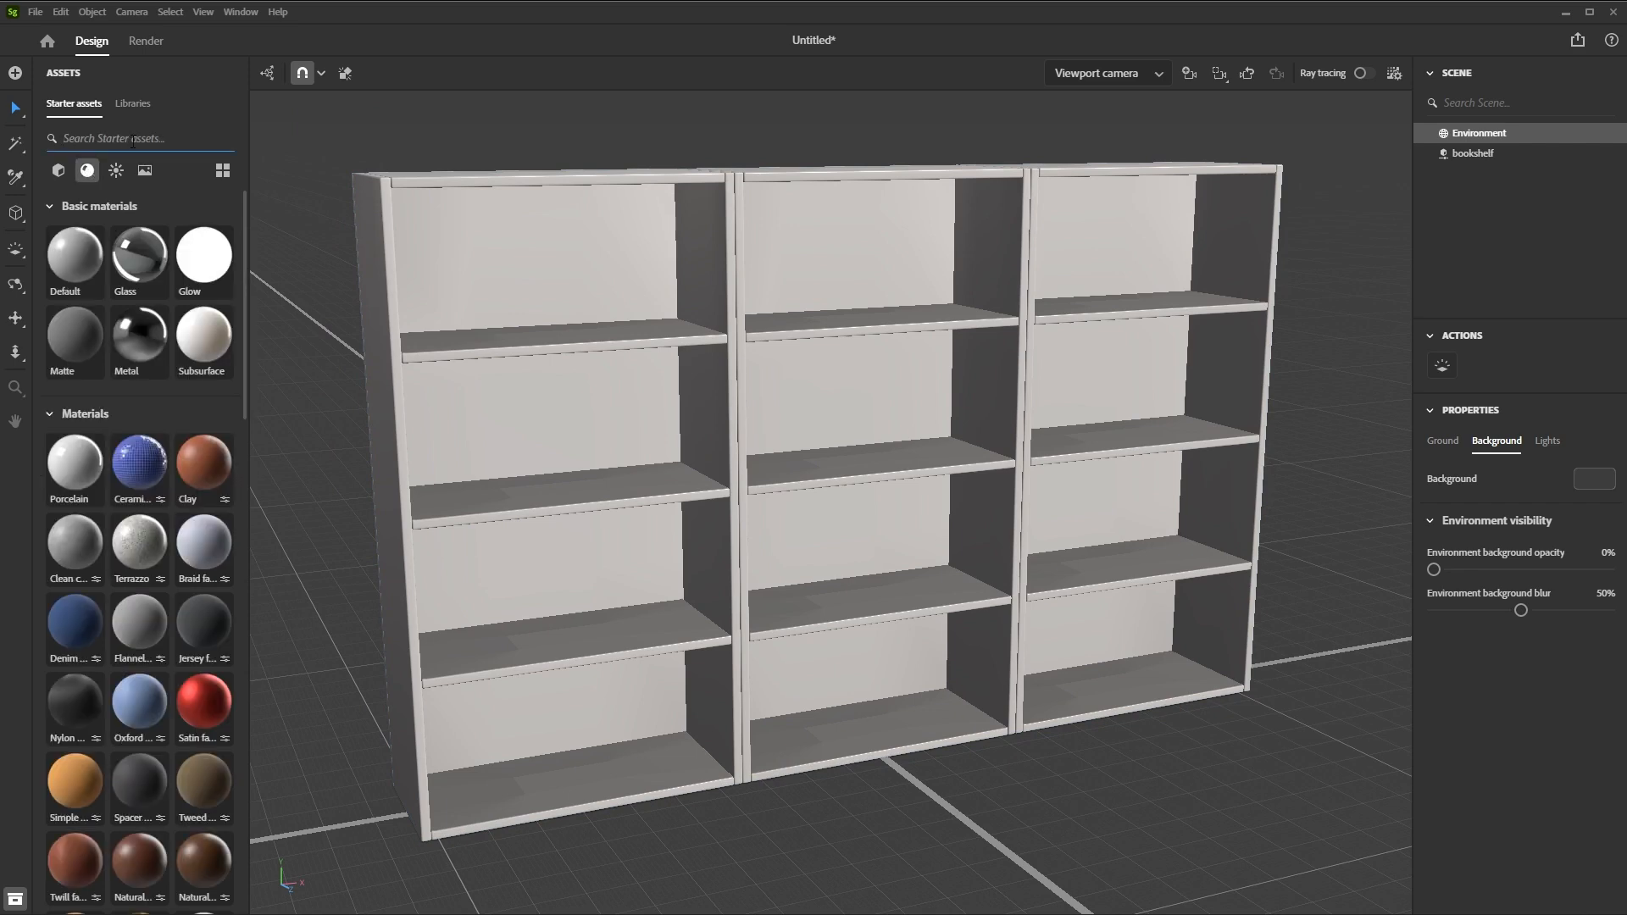
pyautogui.write('wood')
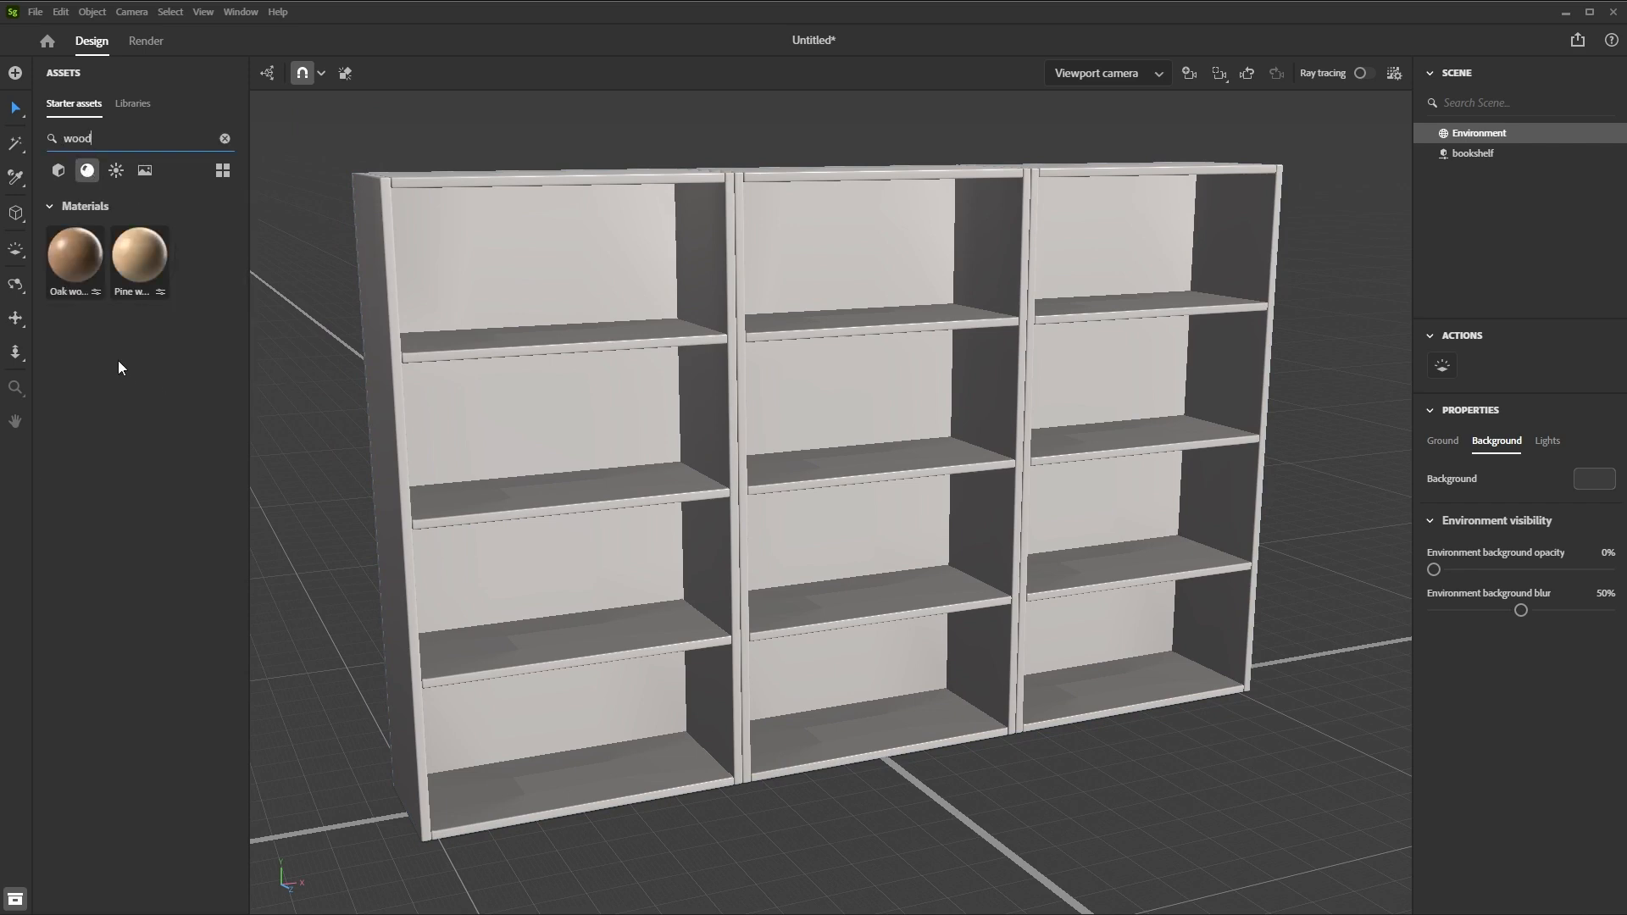
pyautogui.moveTo(73, 254); pyautogui.dragTo(373, 337)
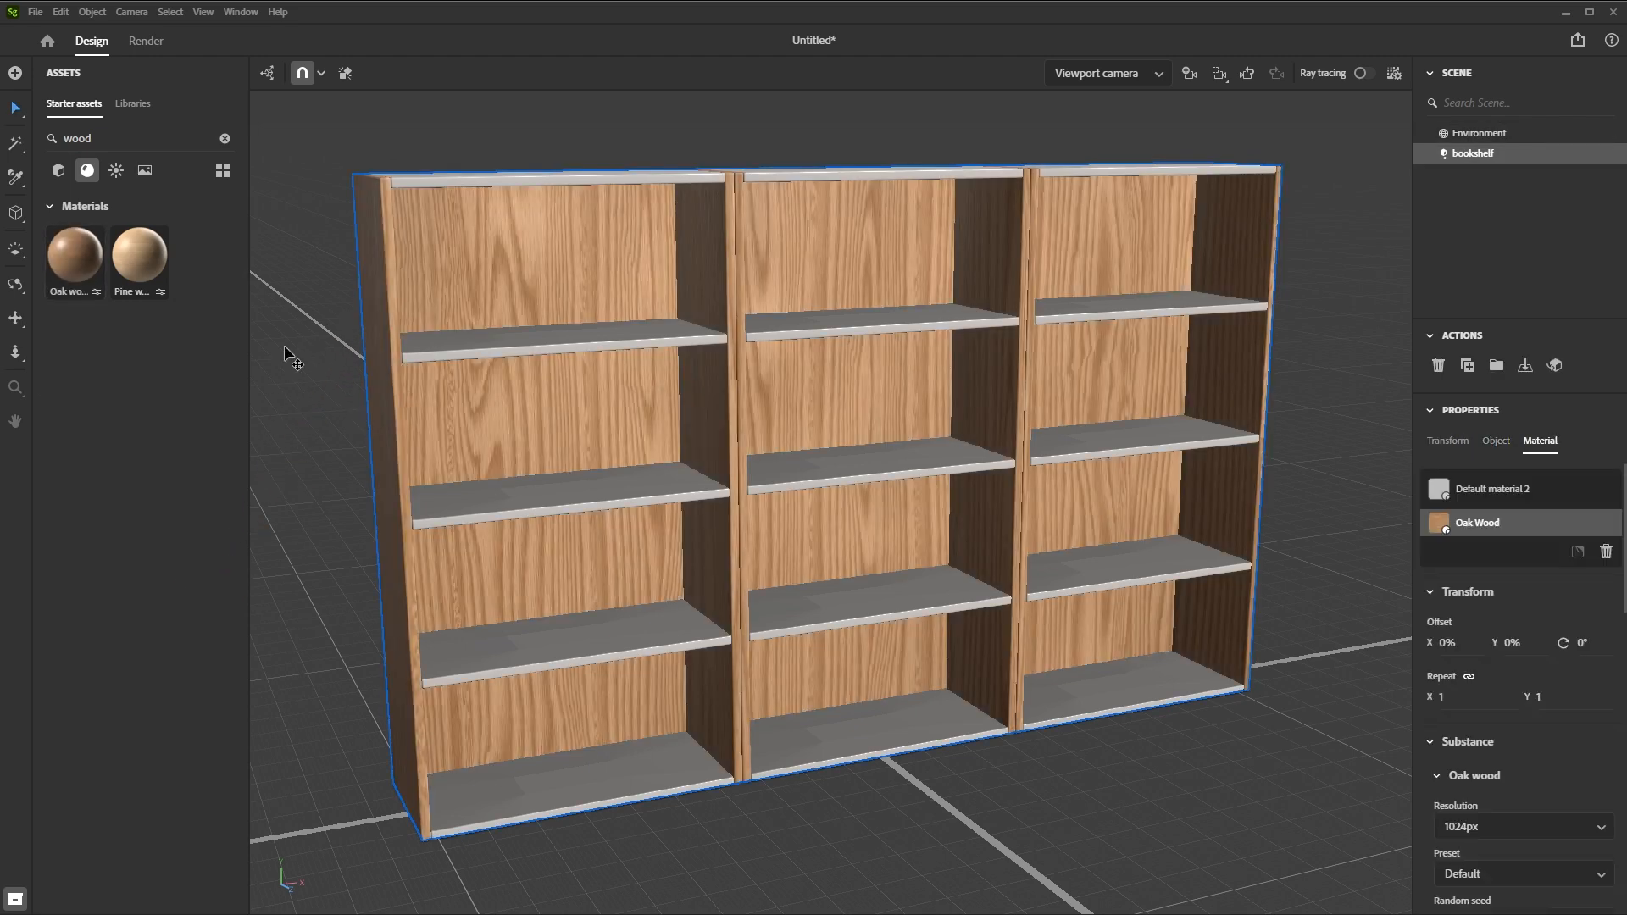
pyautogui.click(224, 138)
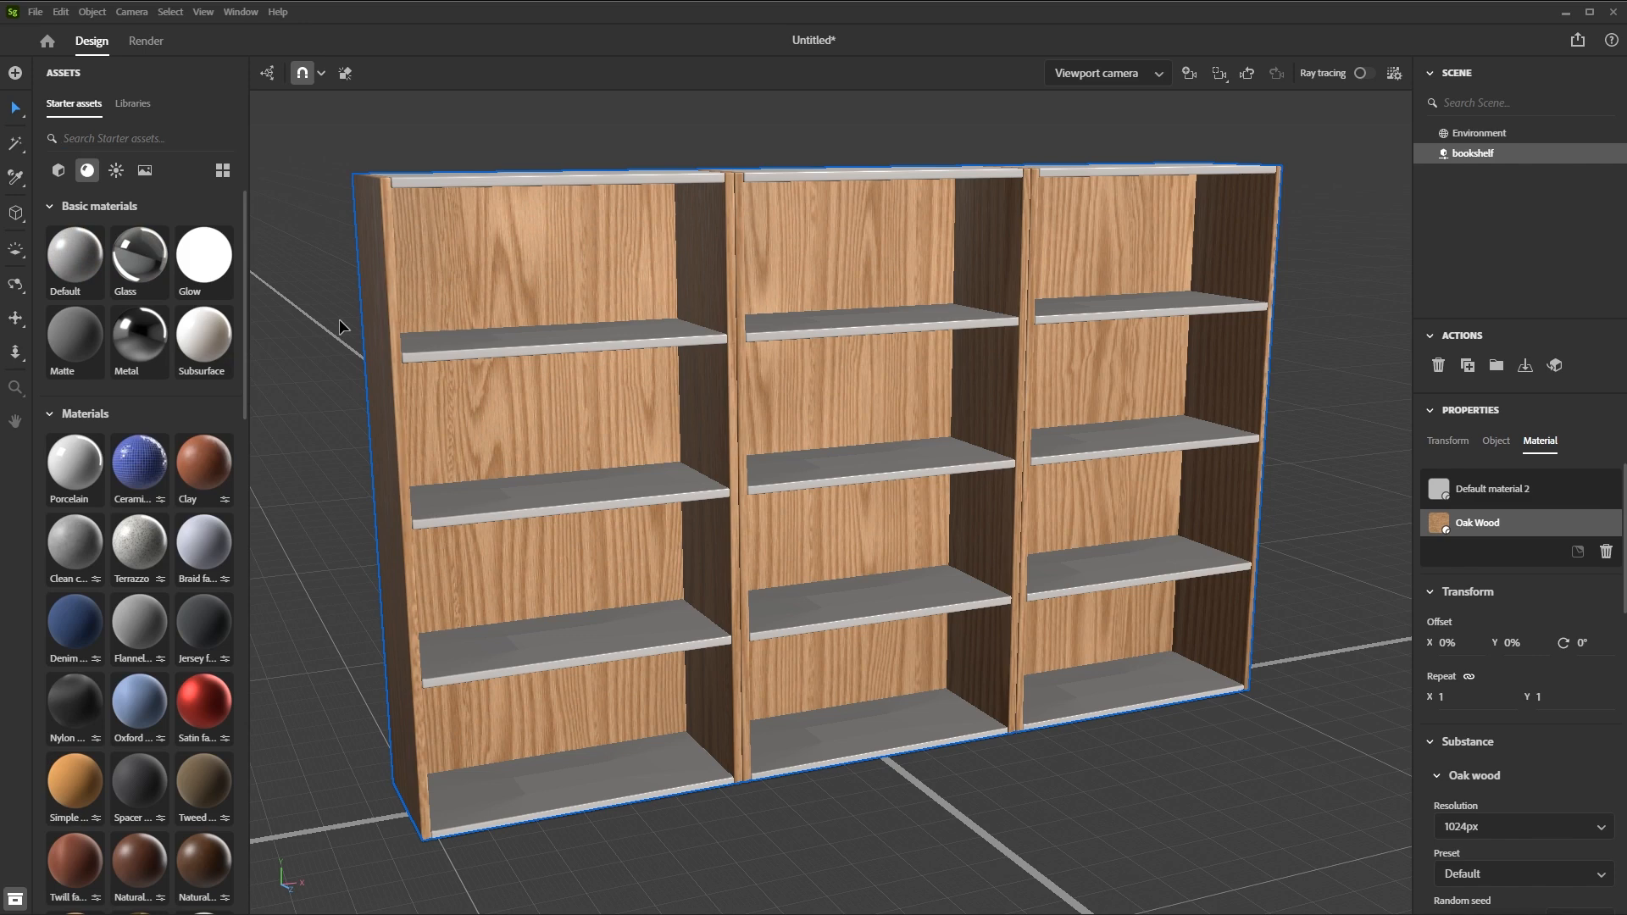
pyautogui.moveTo(140, 259)
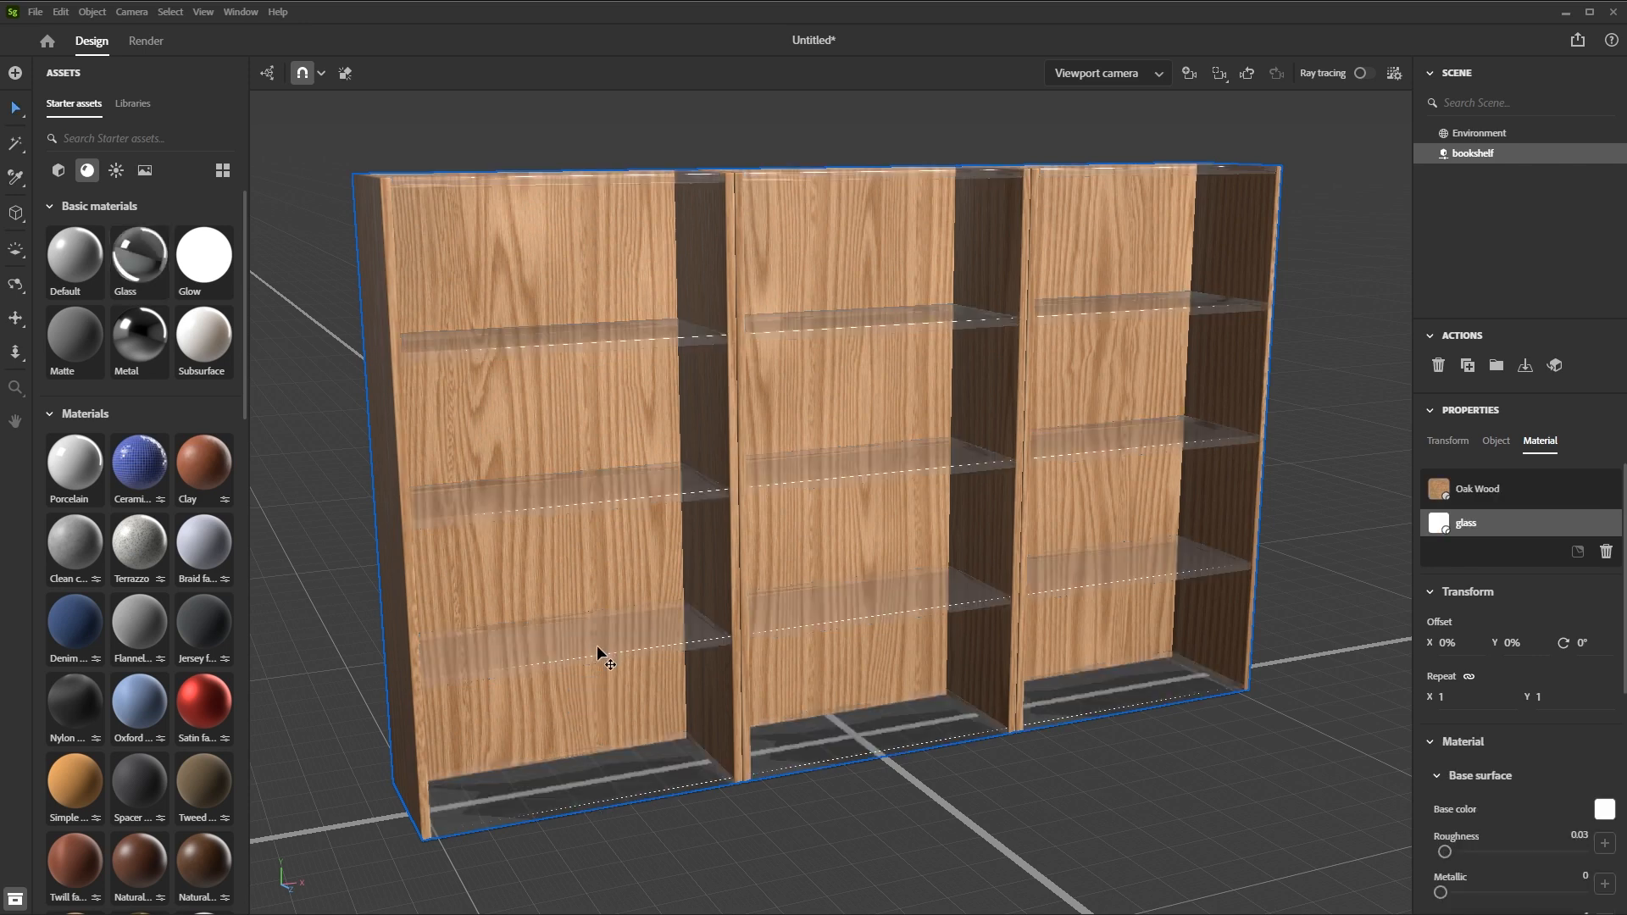
# Turn on ray tracing and select the scene Environment
pyautogui.click(1363, 73)
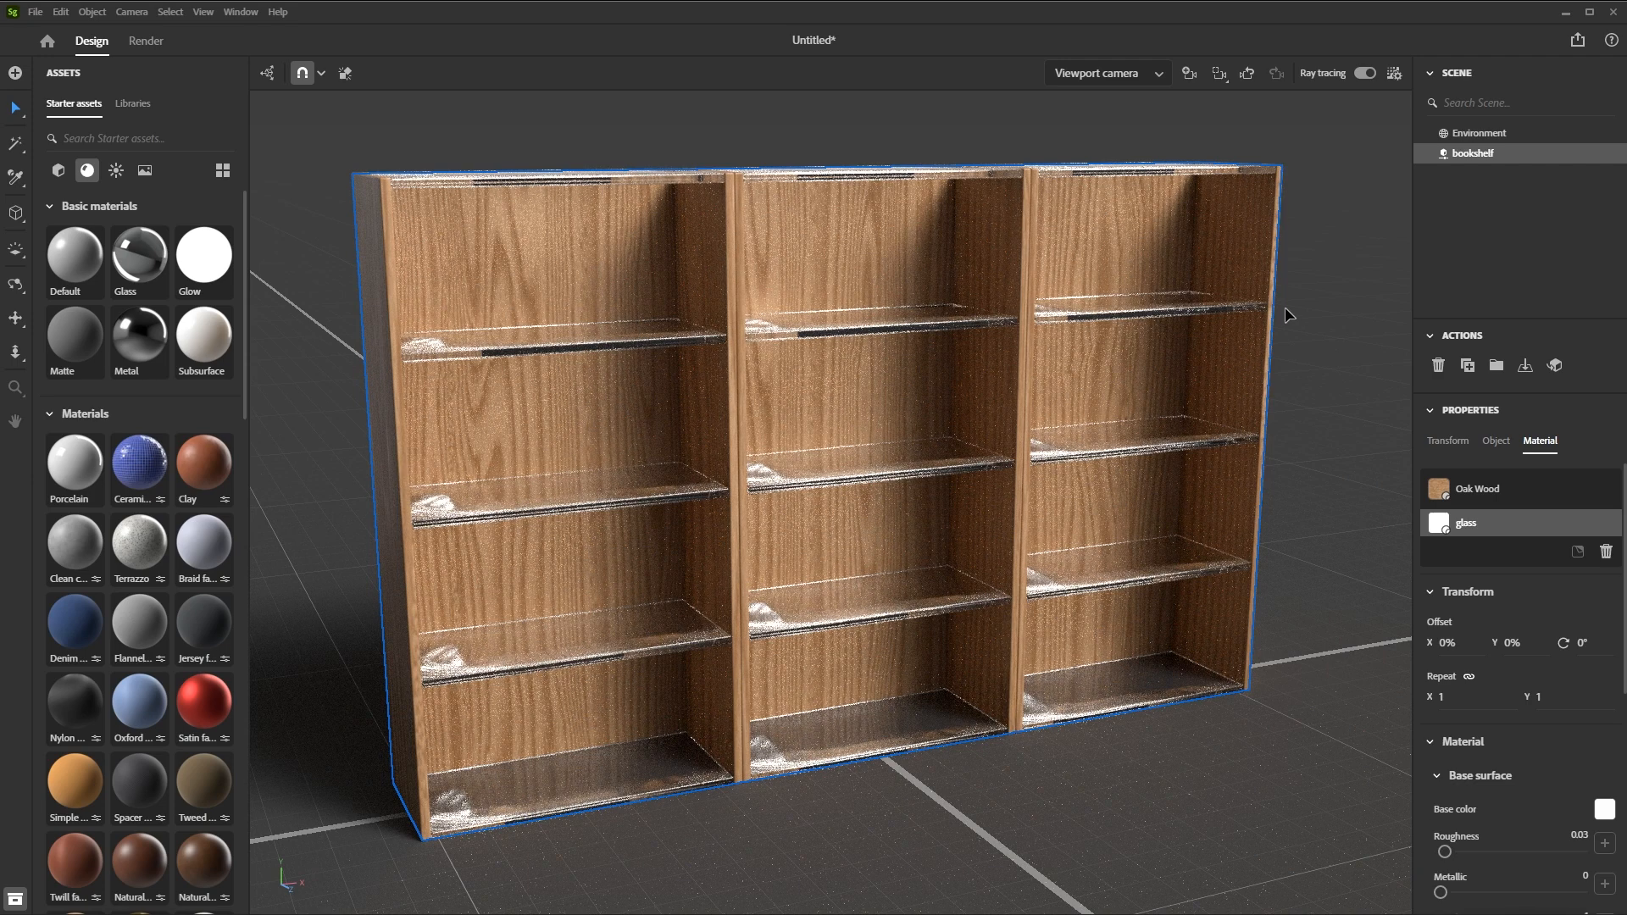
pyautogui.click(1478, 133)
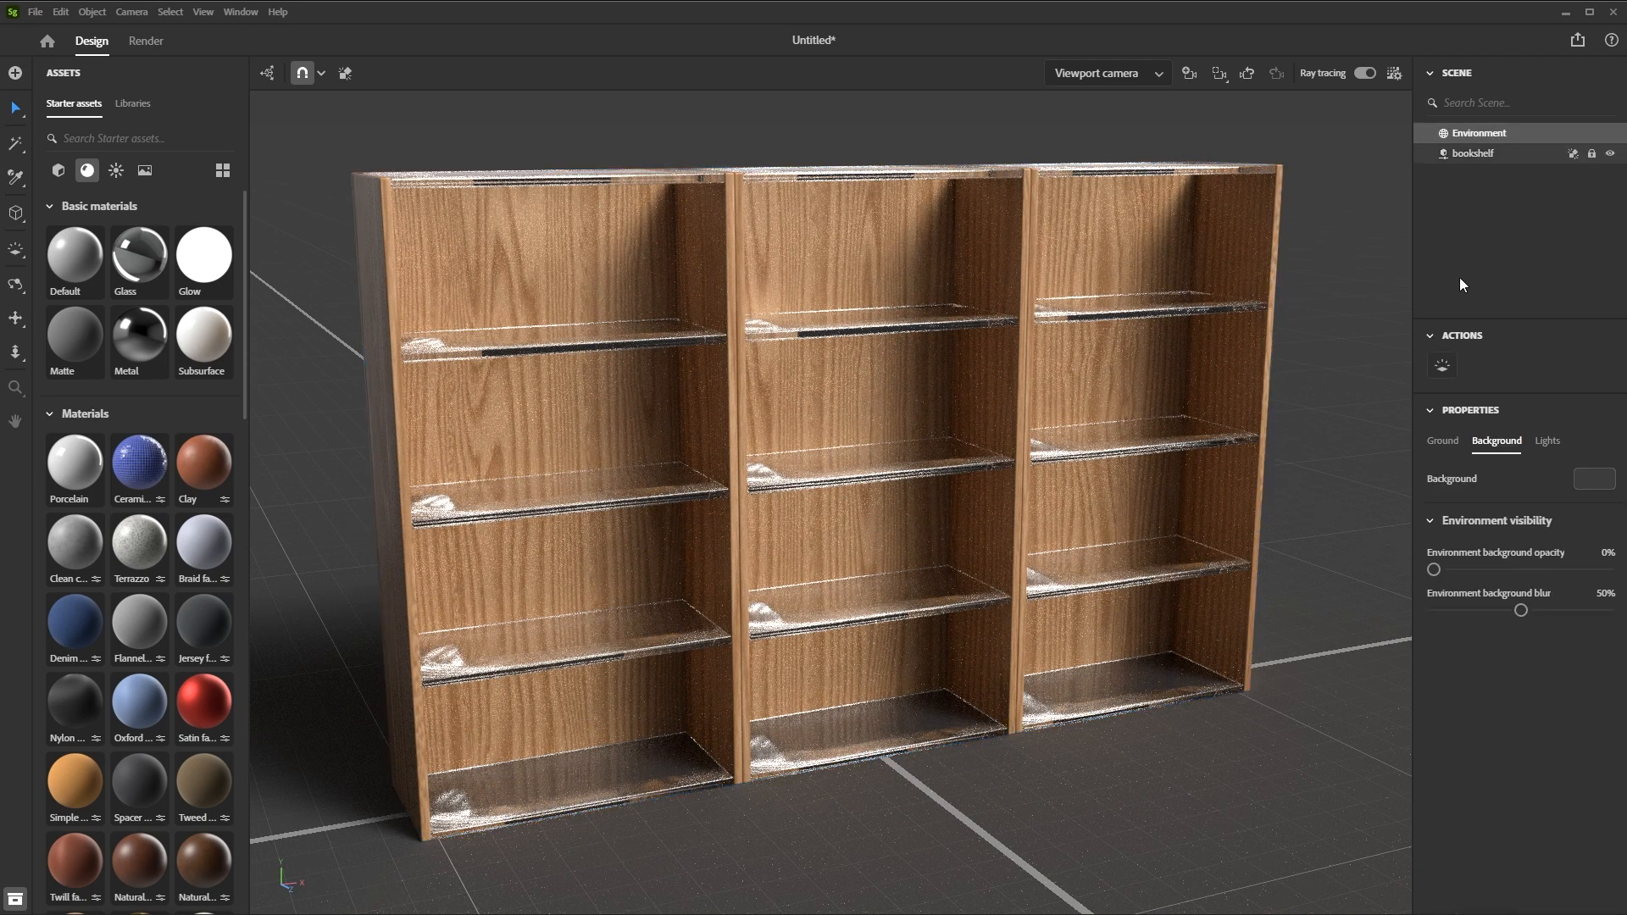
# Show the environment's Lights settings and browse the available Lights assets
pyautogui.click(1546, 439)
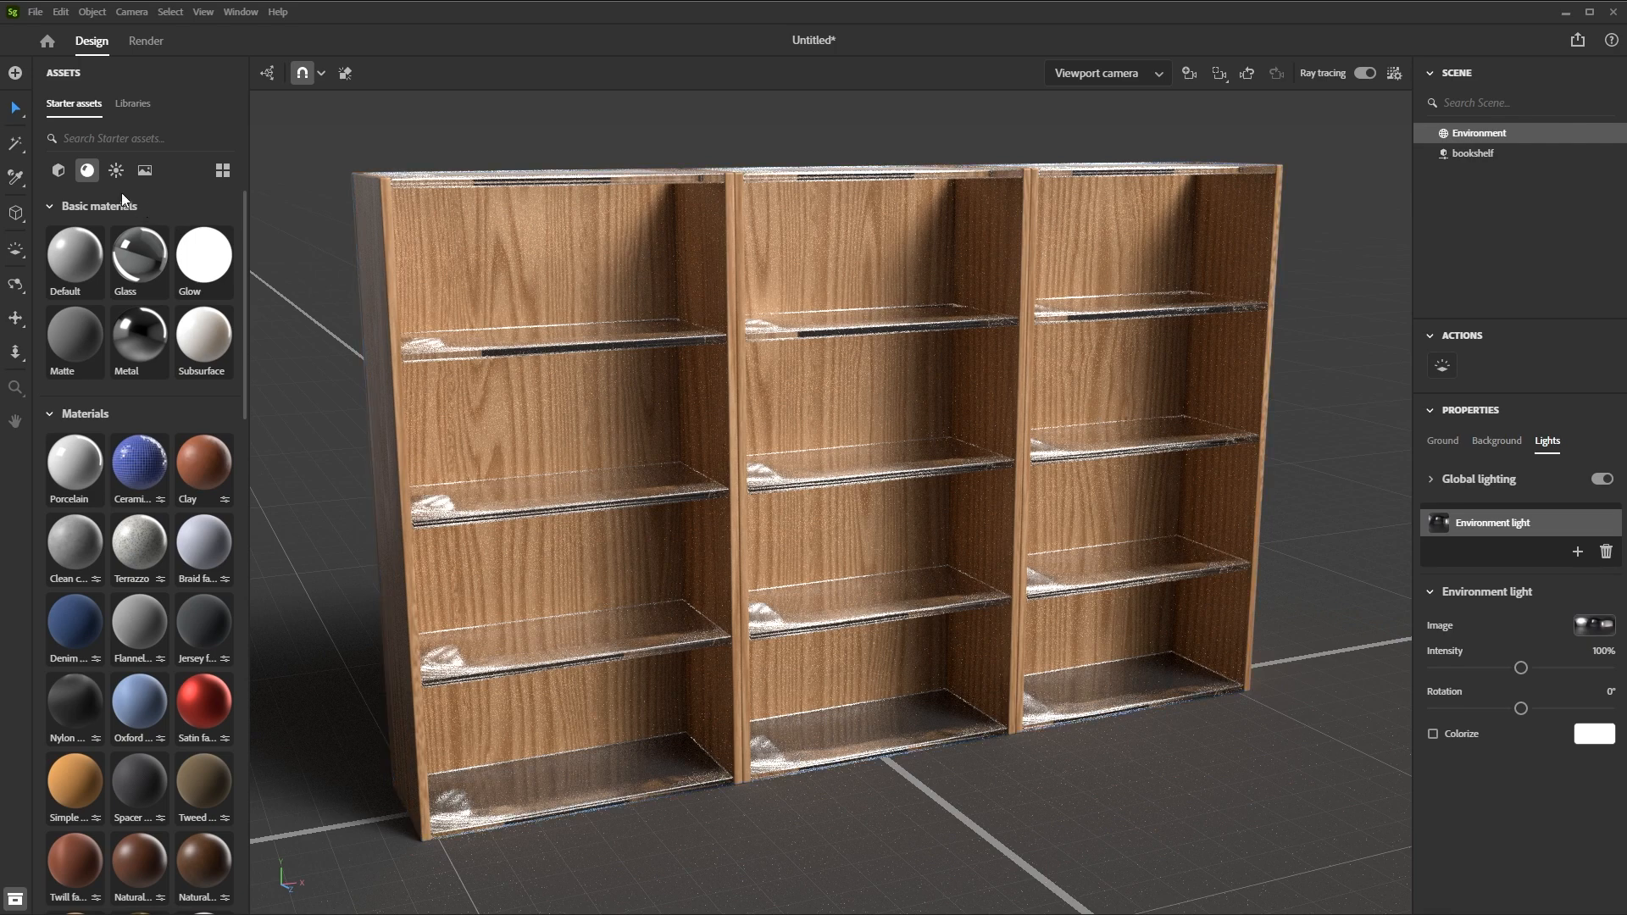
pyautogui.click(116, 170)
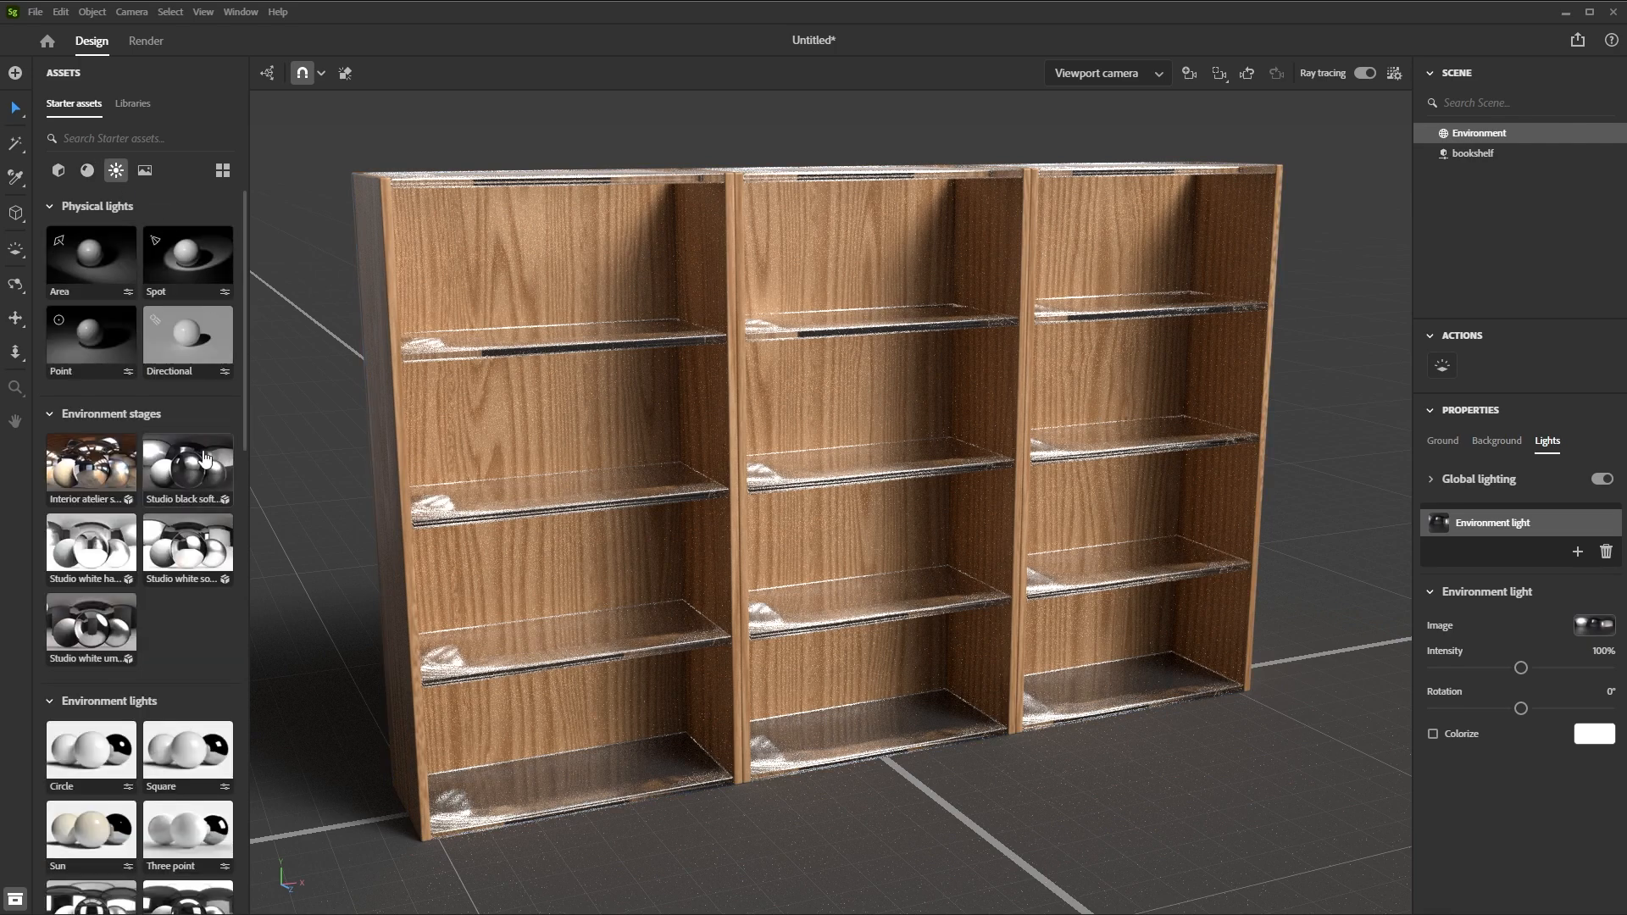
pyautogui.scroll(-3)
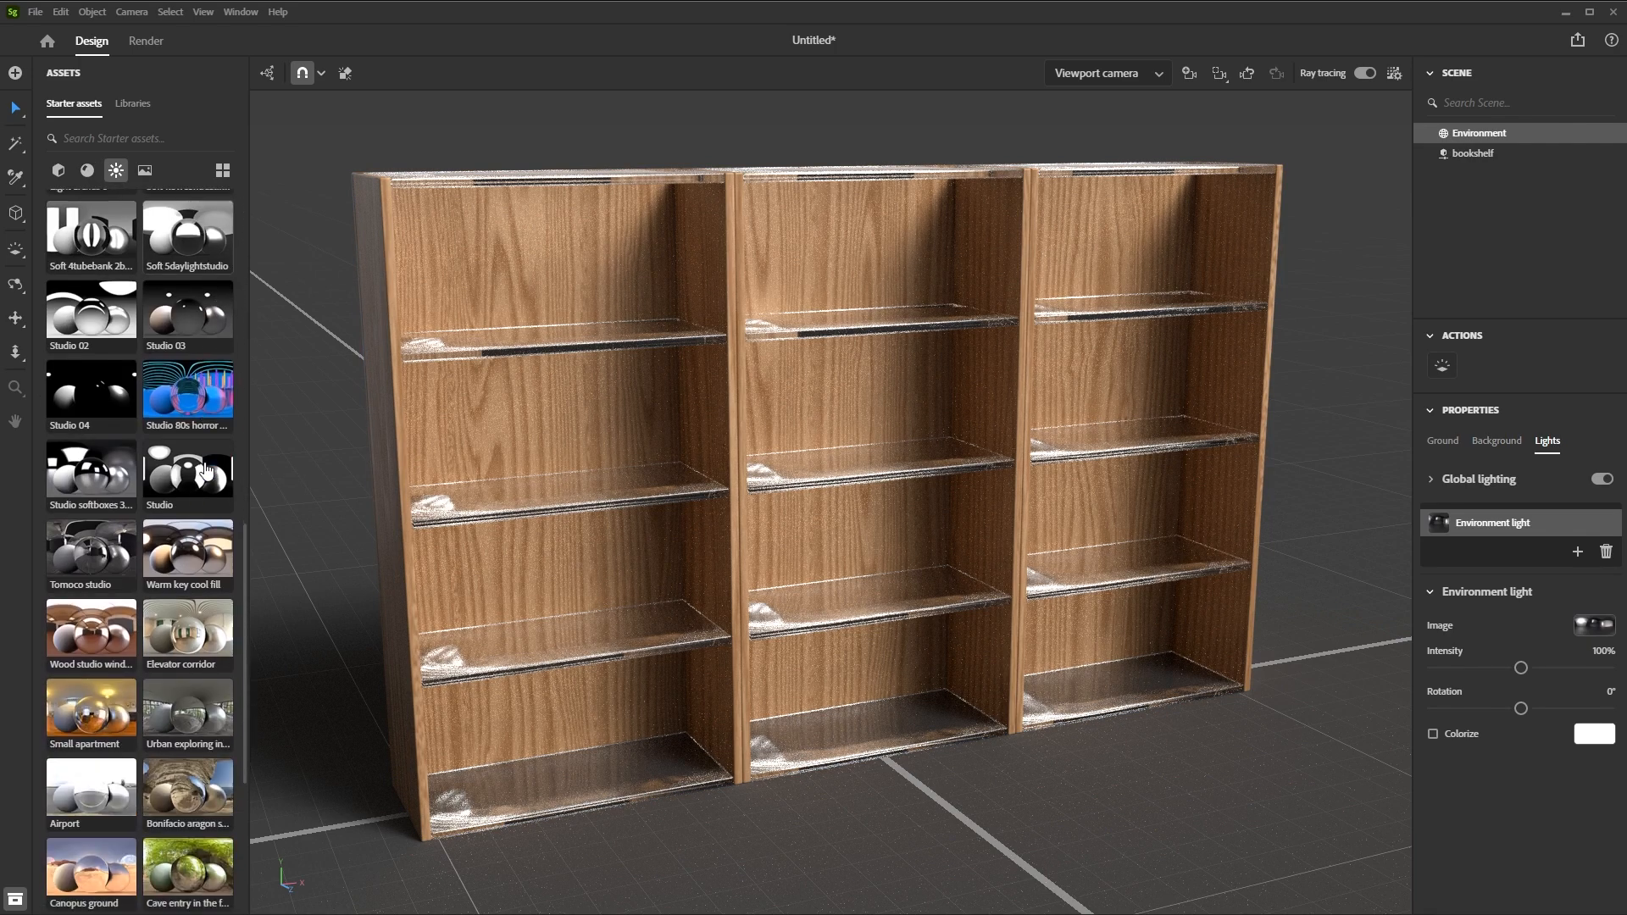
pyautogui.scroll(-3)
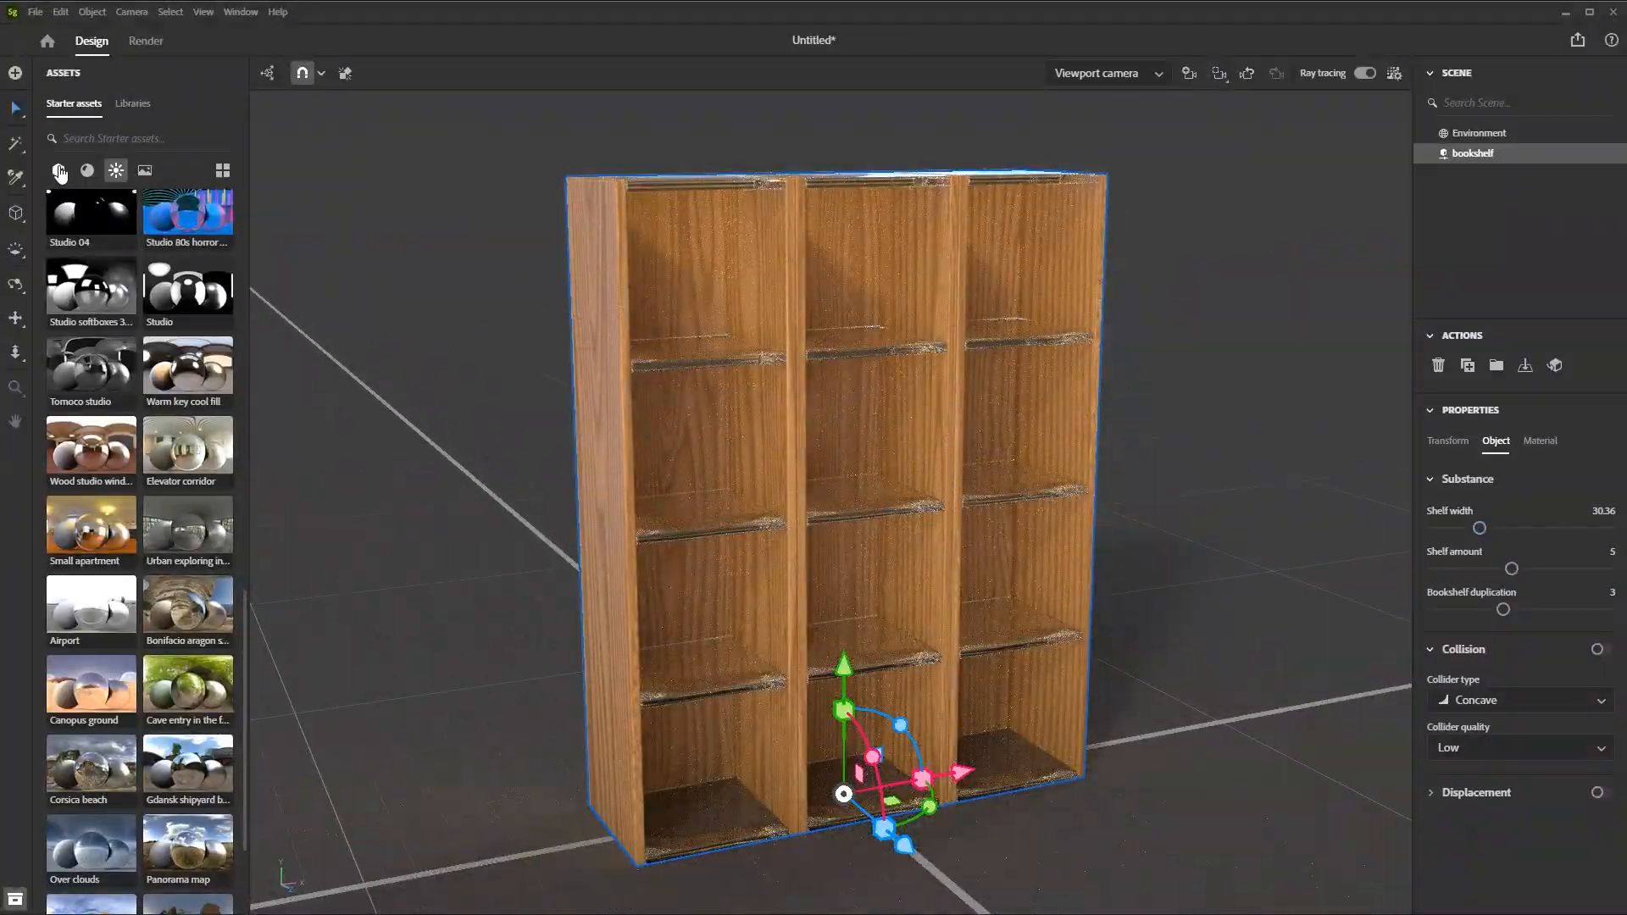
# Place the Mat model on a middle shelf, deselect it, and zoom in
pyautogui.click(58, 171)
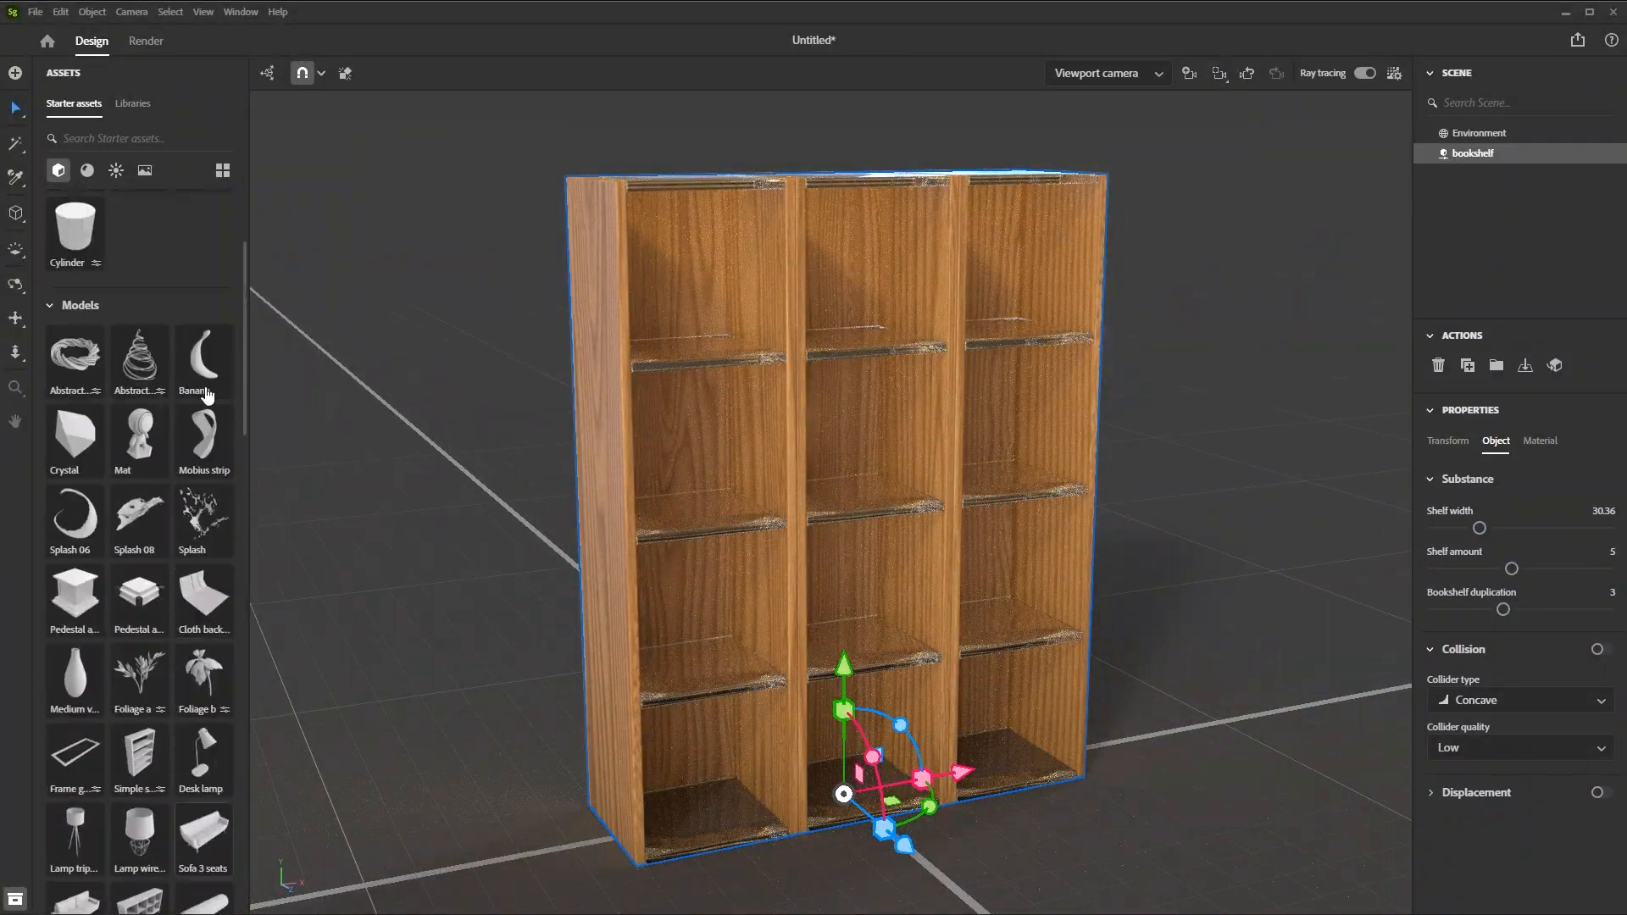
pyautogui.scroll(3)
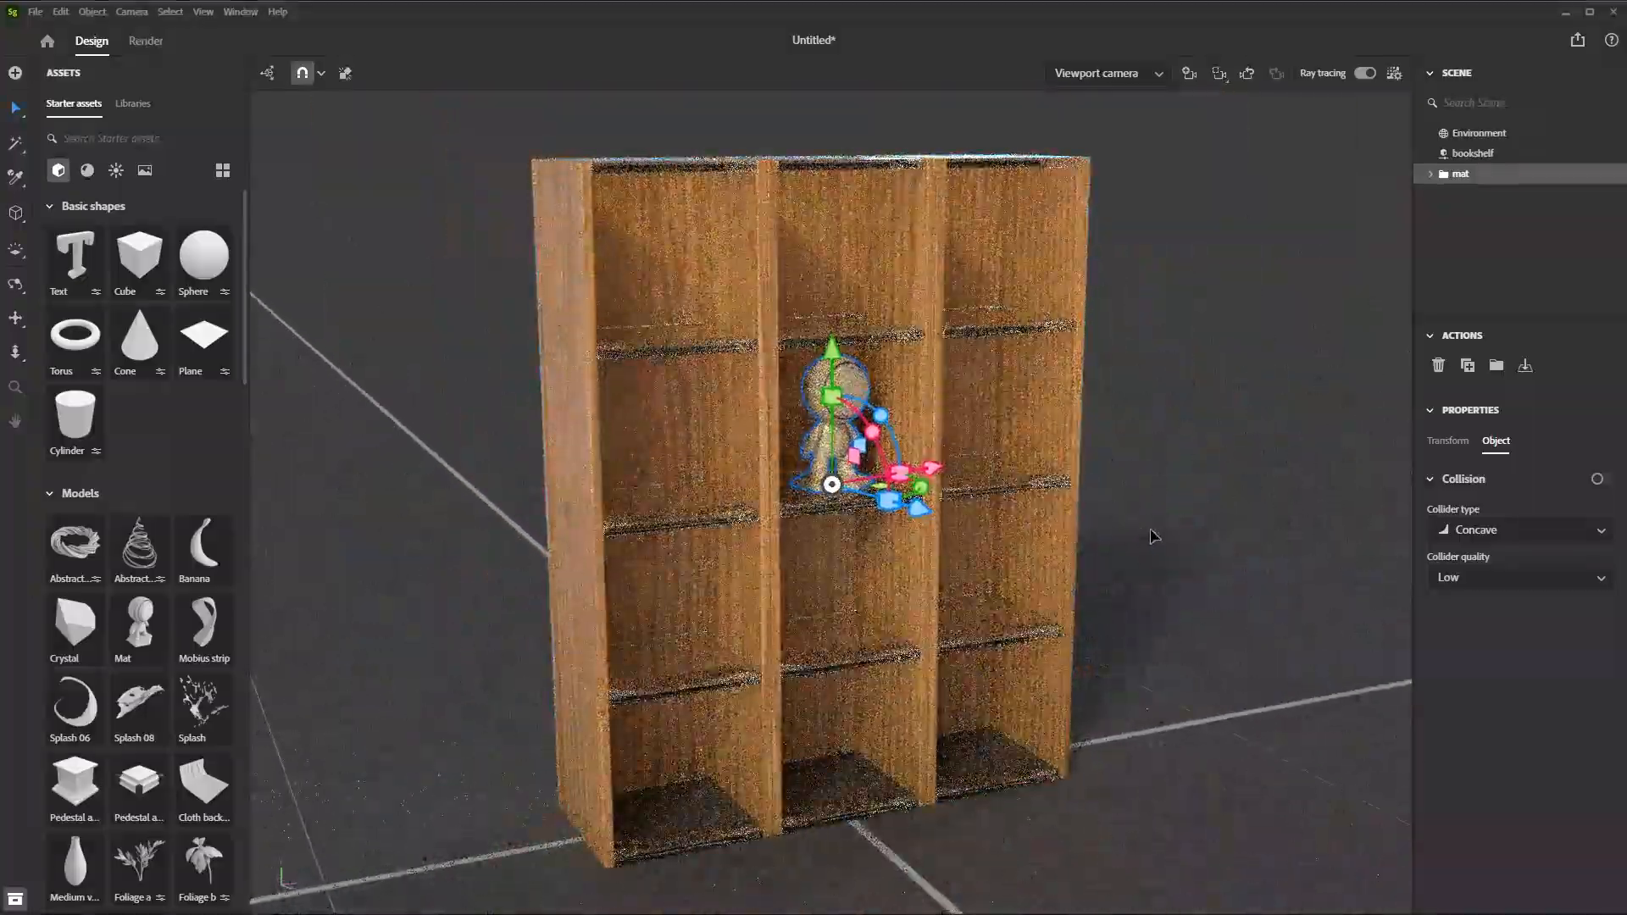
pyautogui.click(1476, 133)
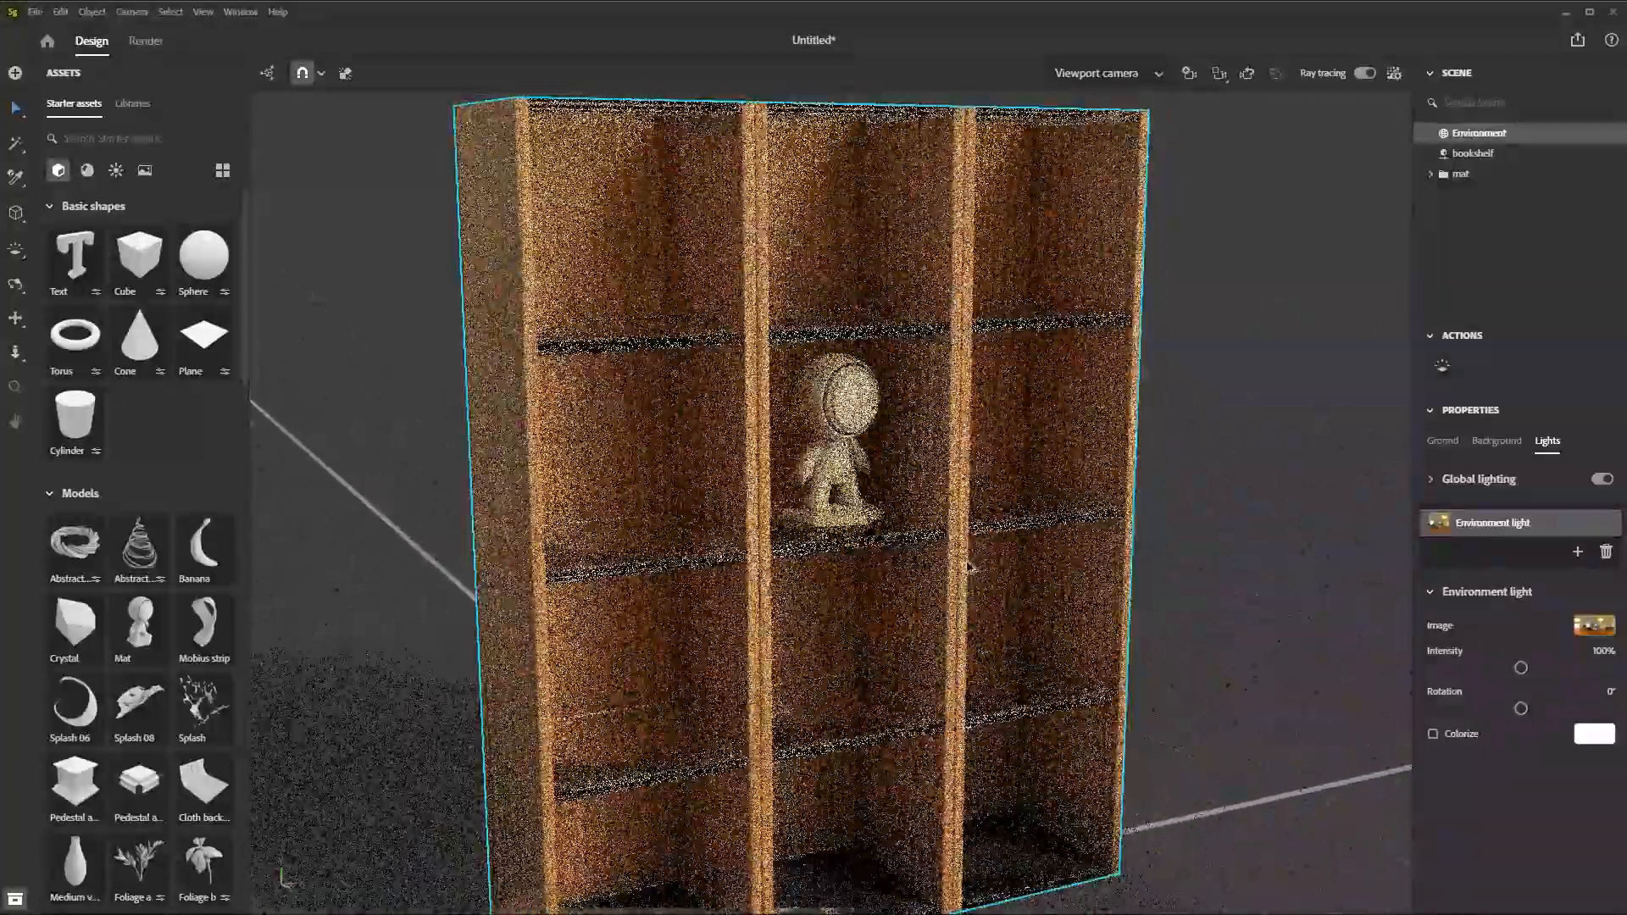
pyautogui.scroll(3)
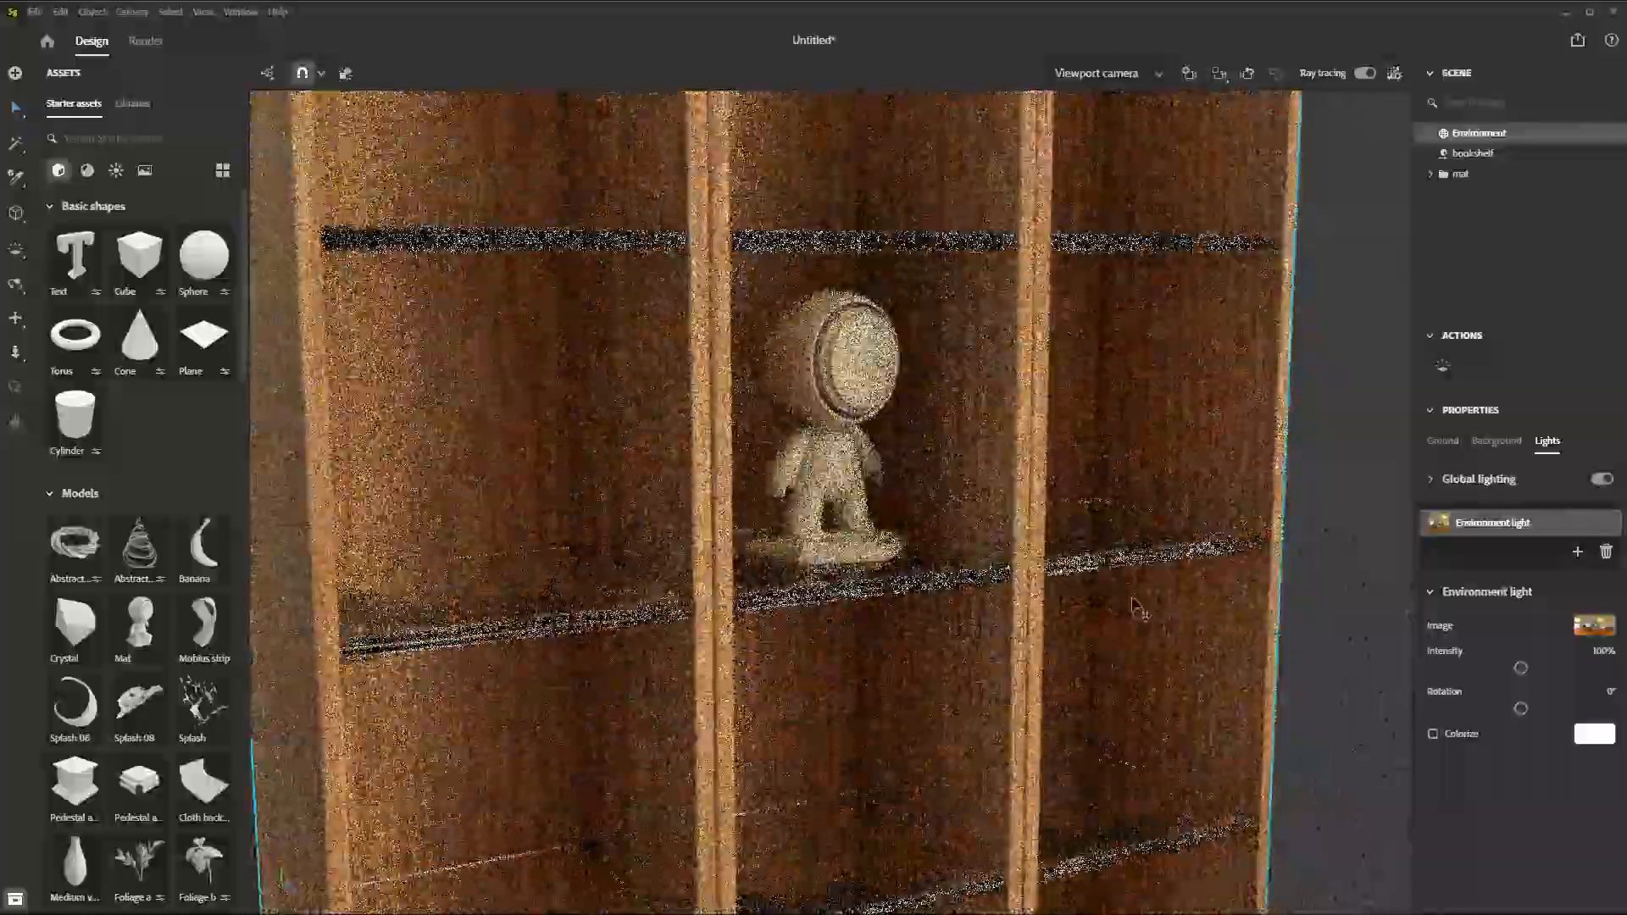